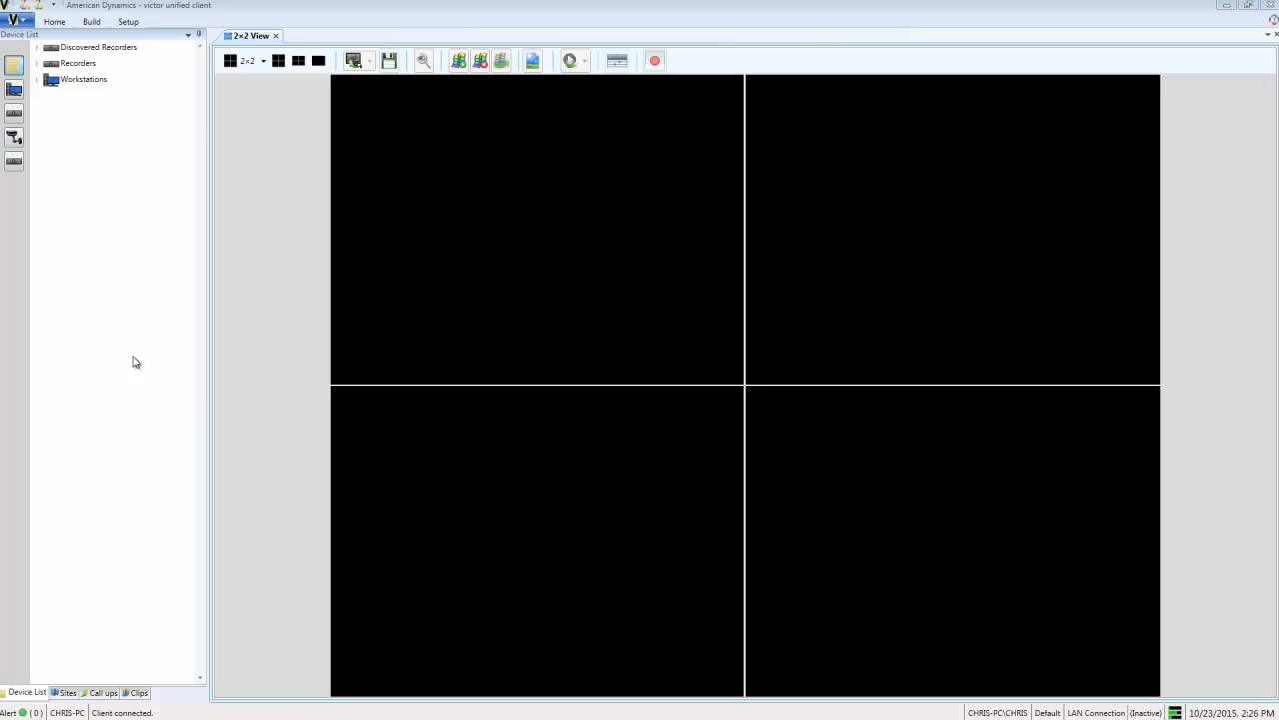
Bring up System Values from the Setup area
left_click(128, 20)
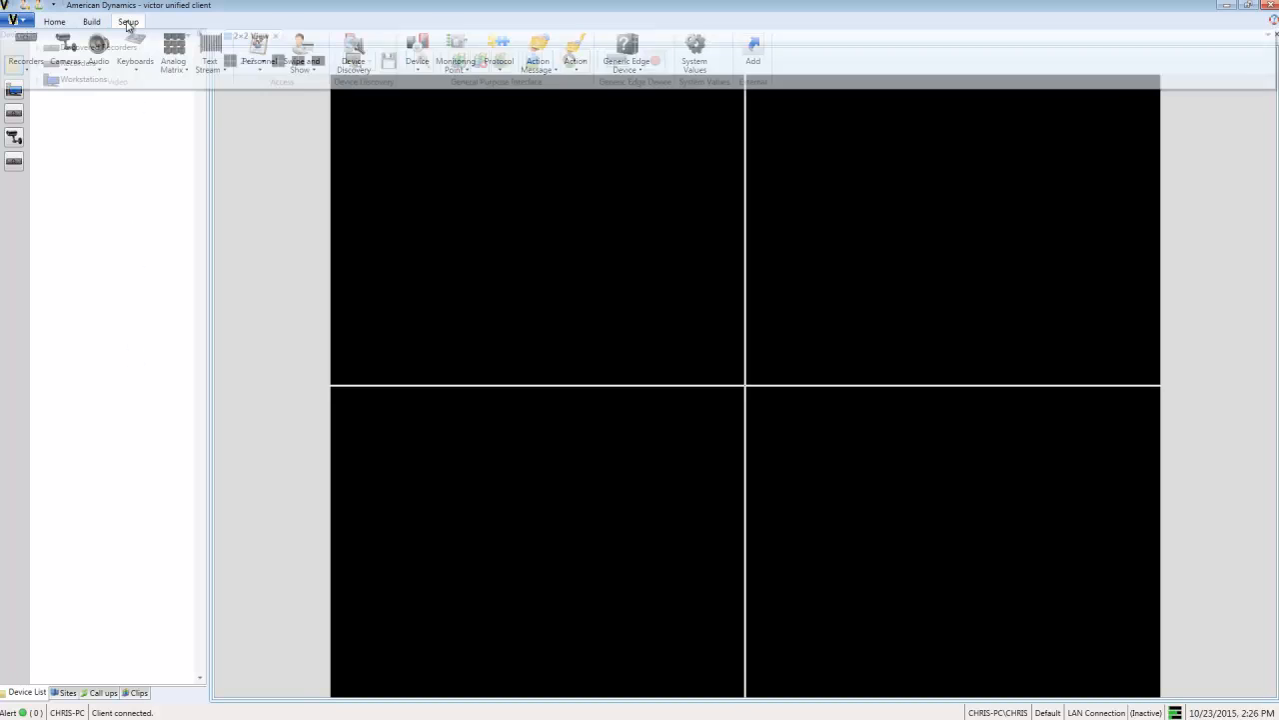
left_click(696, 52)
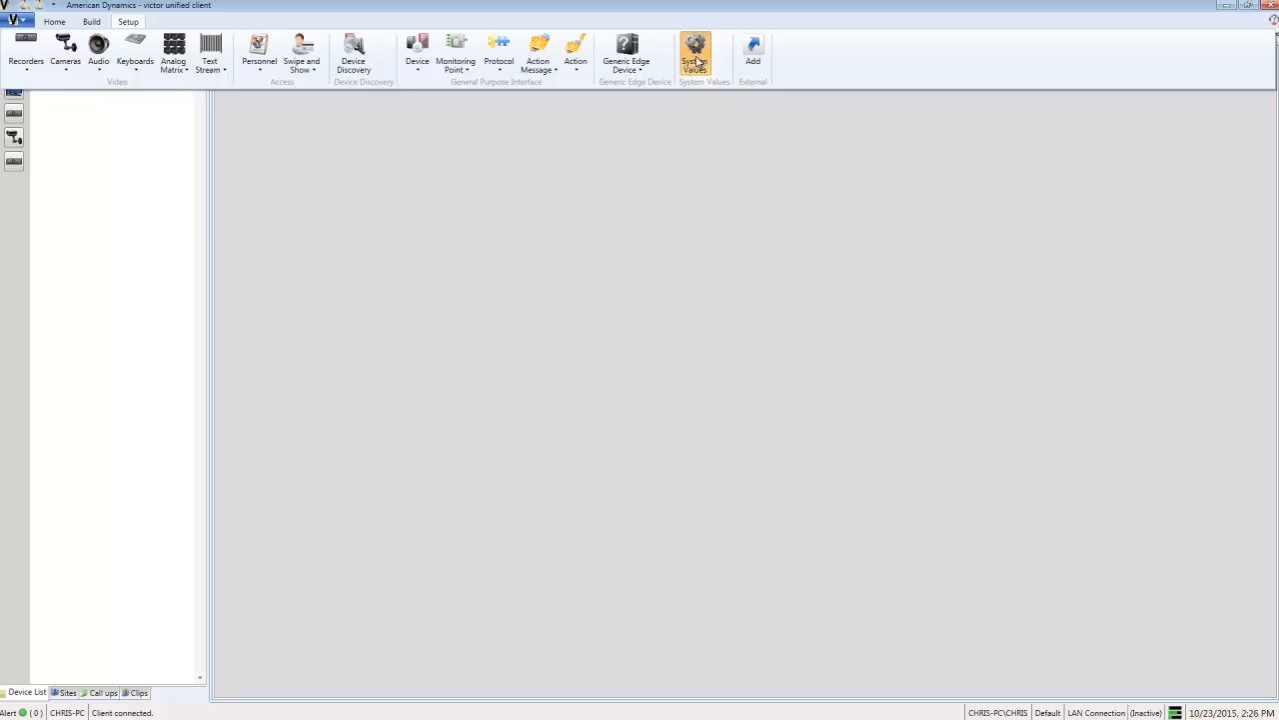
In Clip Preferences, set the Administrator remote clip path to the Downloads folder
left_click(695, 56)
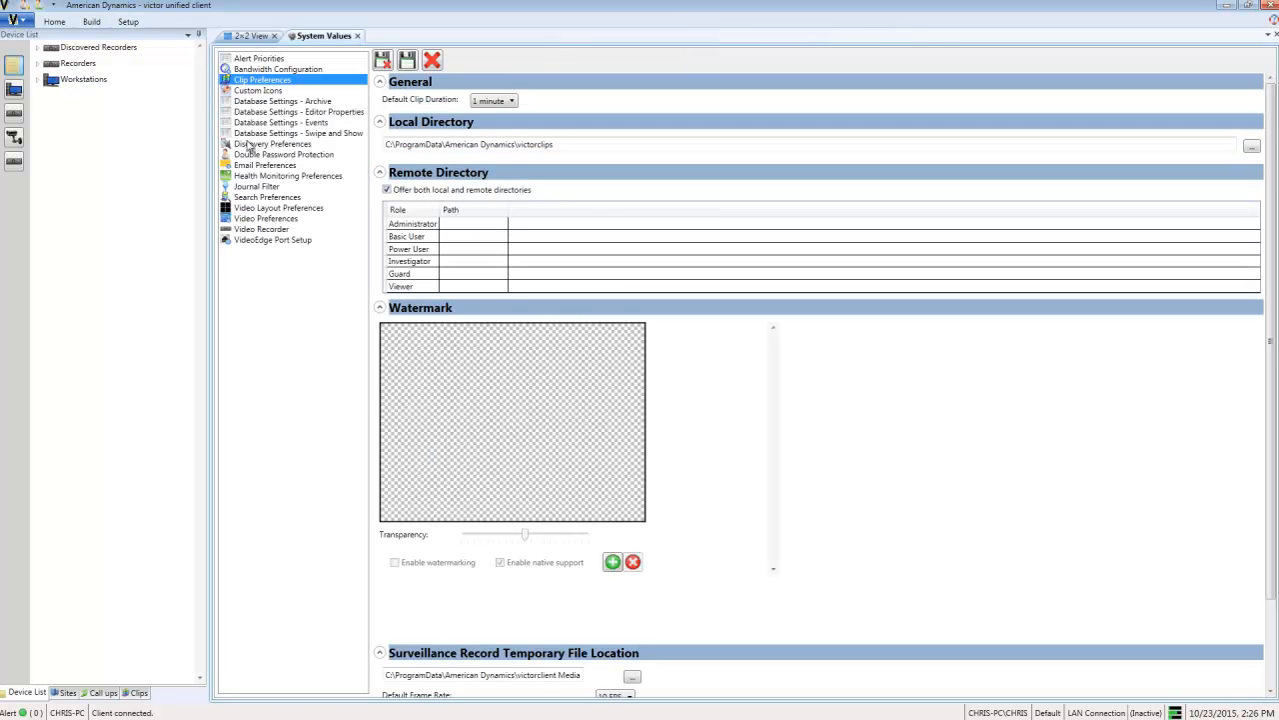
mouse_move(483, 180)
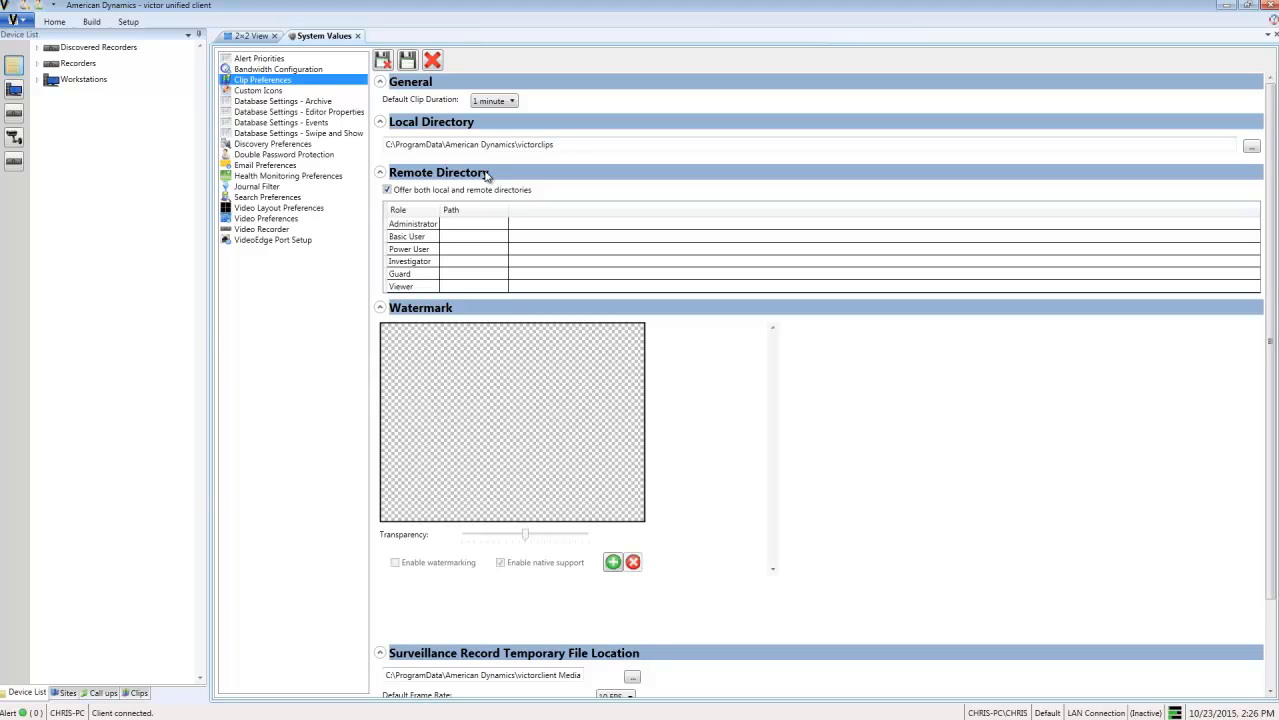
mouse_move(488, 170)
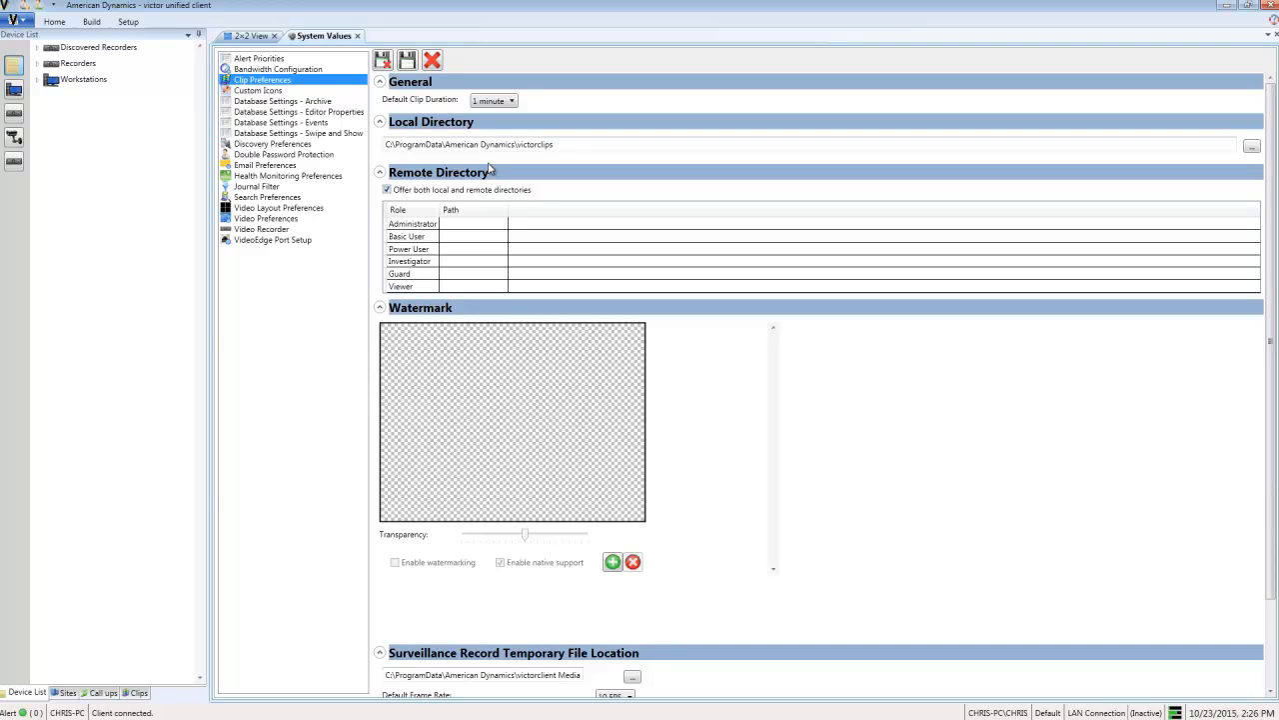
mouse_move(483, 178)
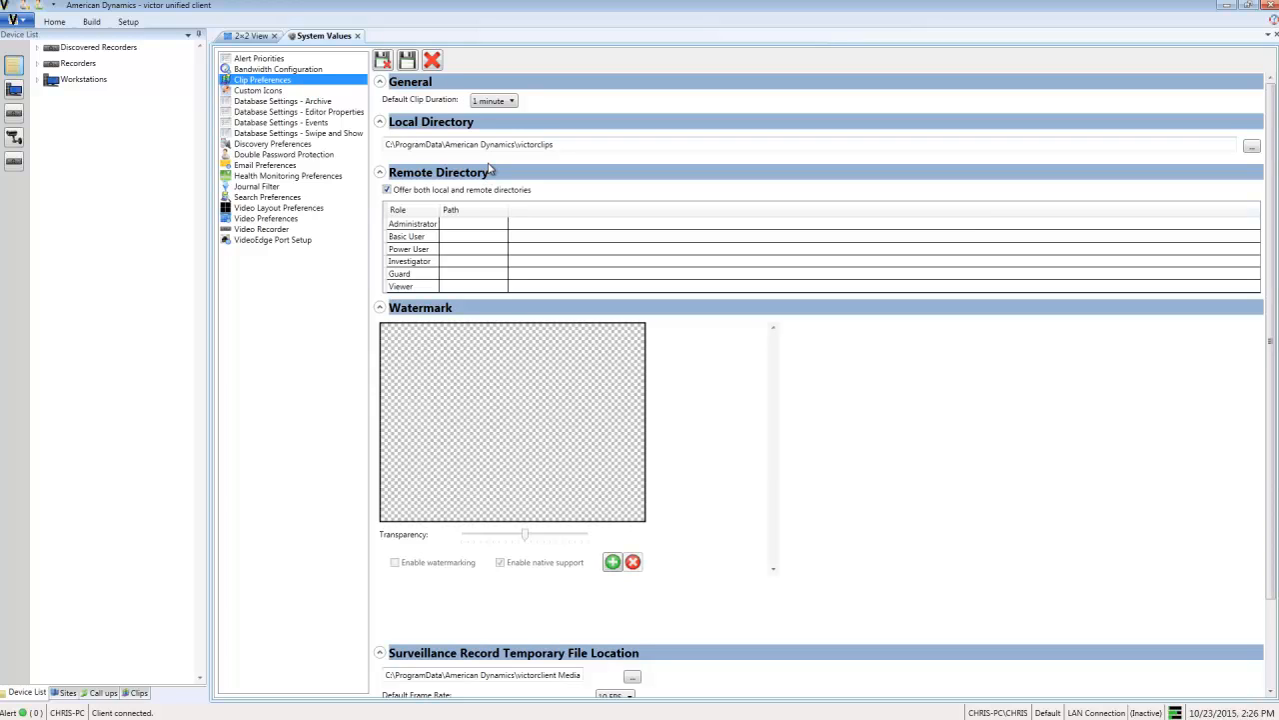
mouse_move(480, 228)
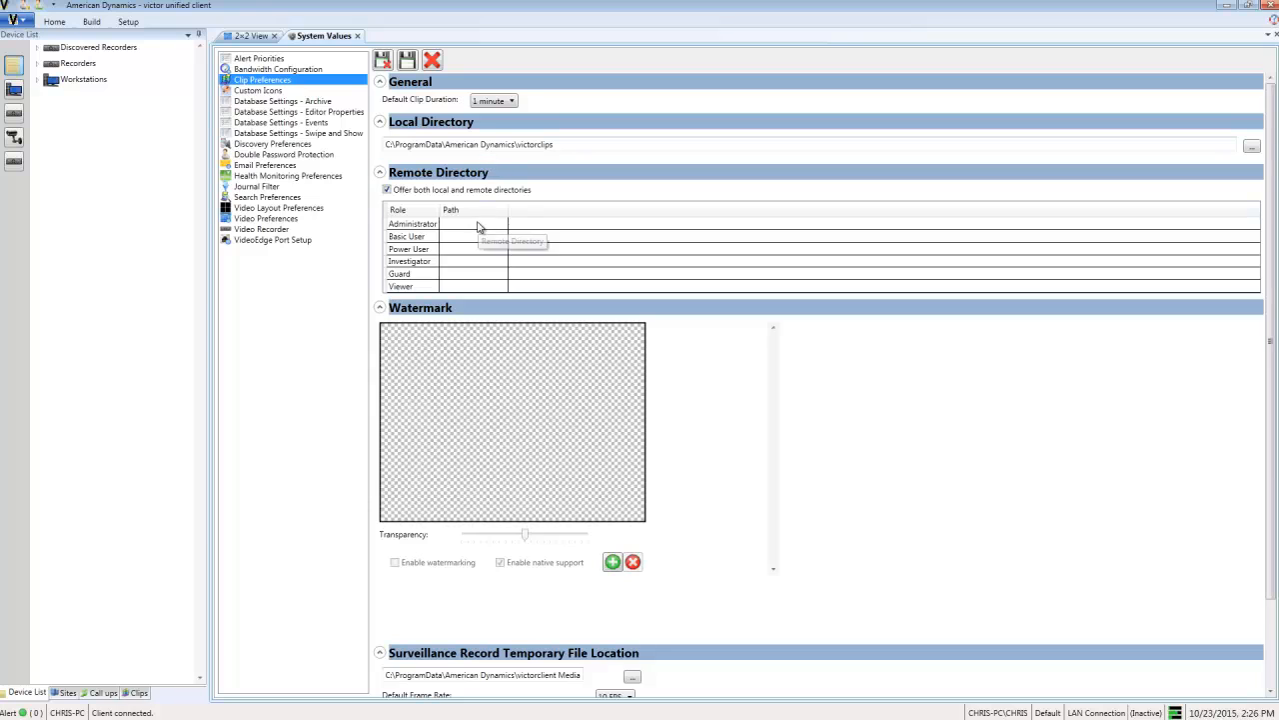
left_click(519, 224)
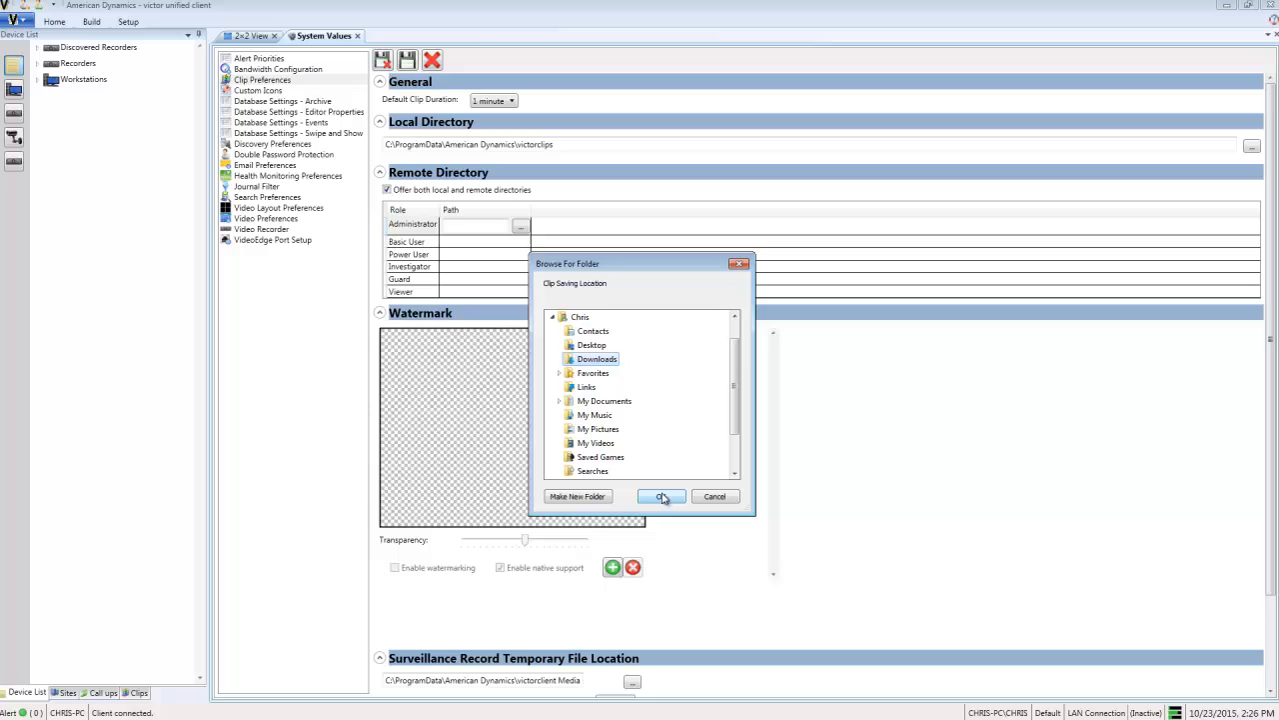
left_click(662, 495)
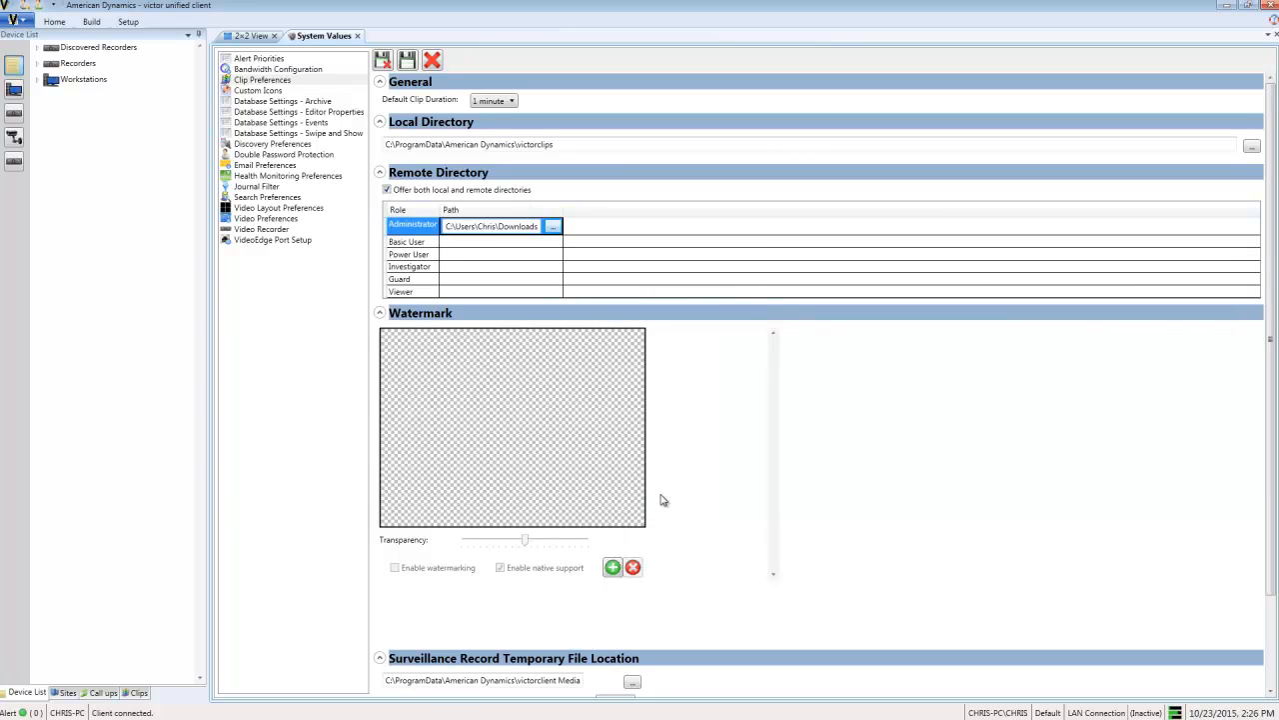
Close System Values to return to the 2x2 video view
left_click(356, 36)
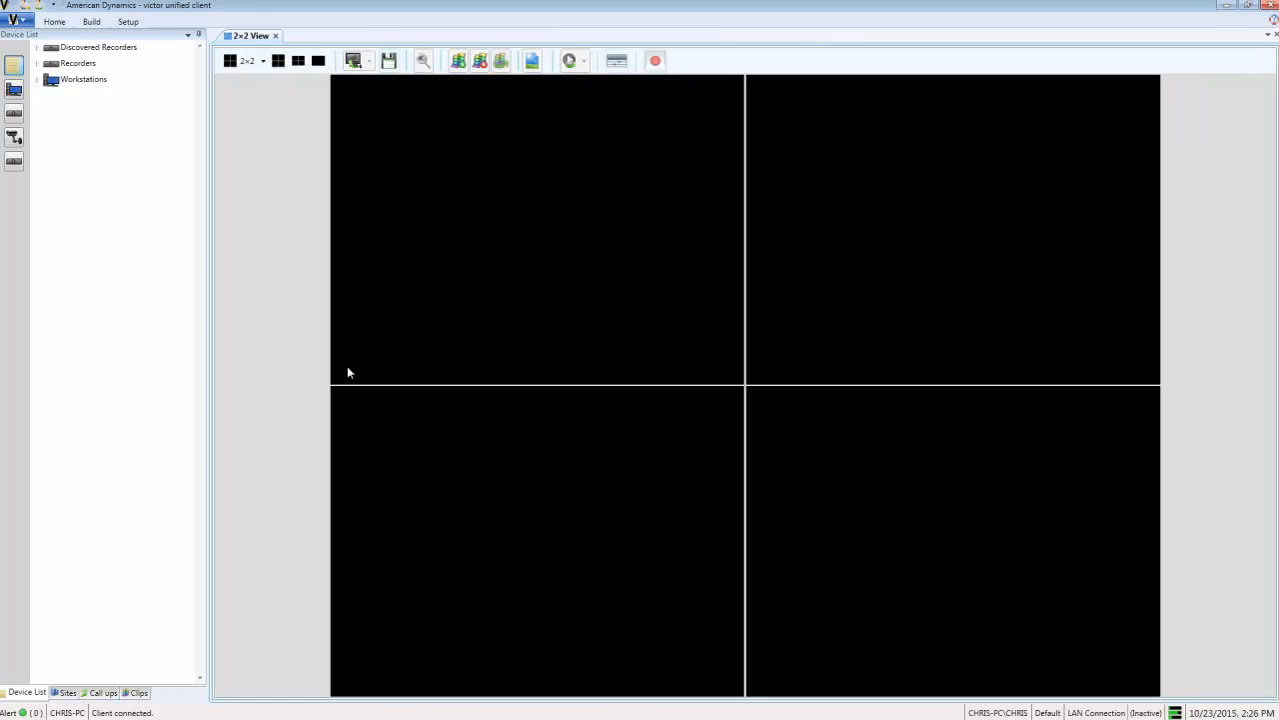
mouse_move(331, 360)
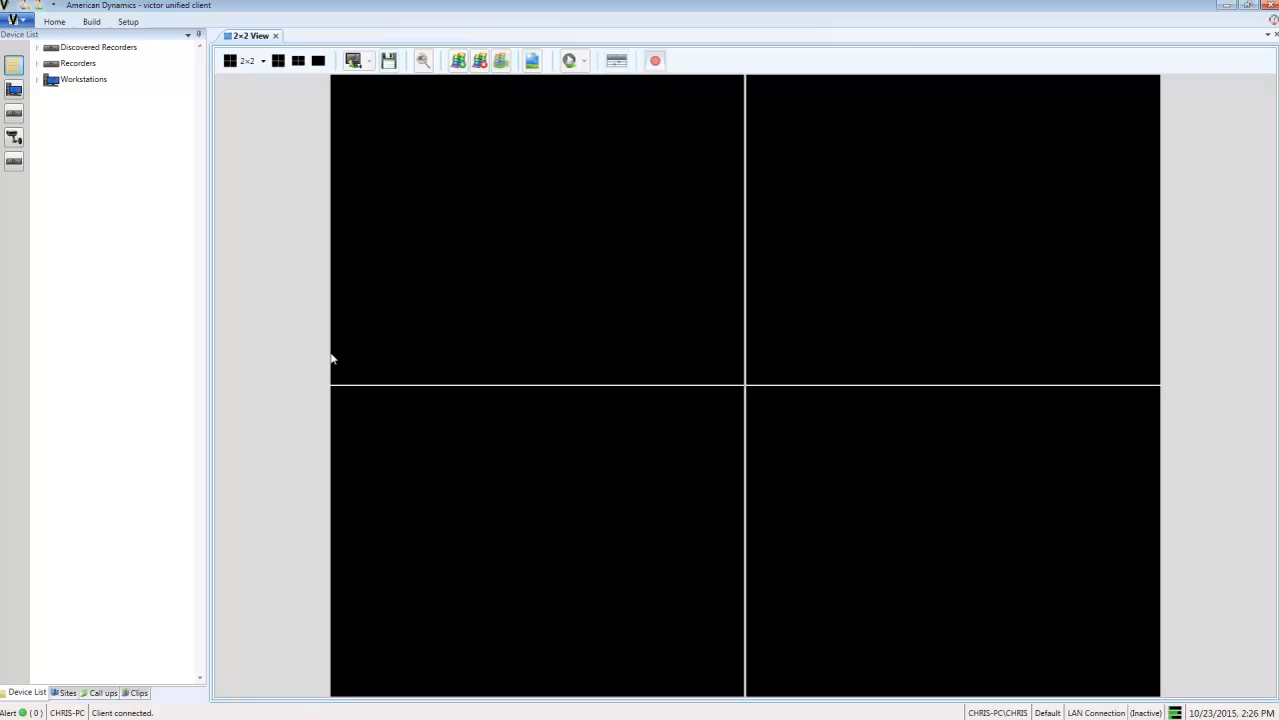
mouse_move(319, 350)
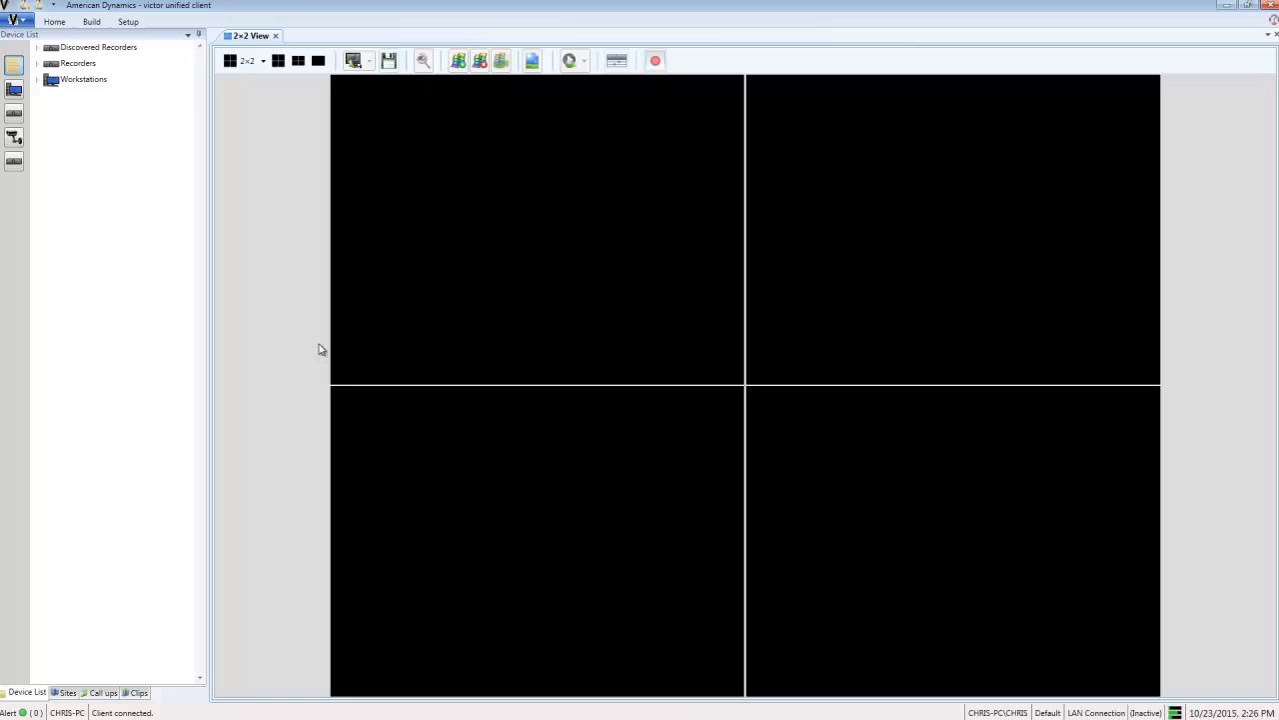
mouse_move(304, 338)
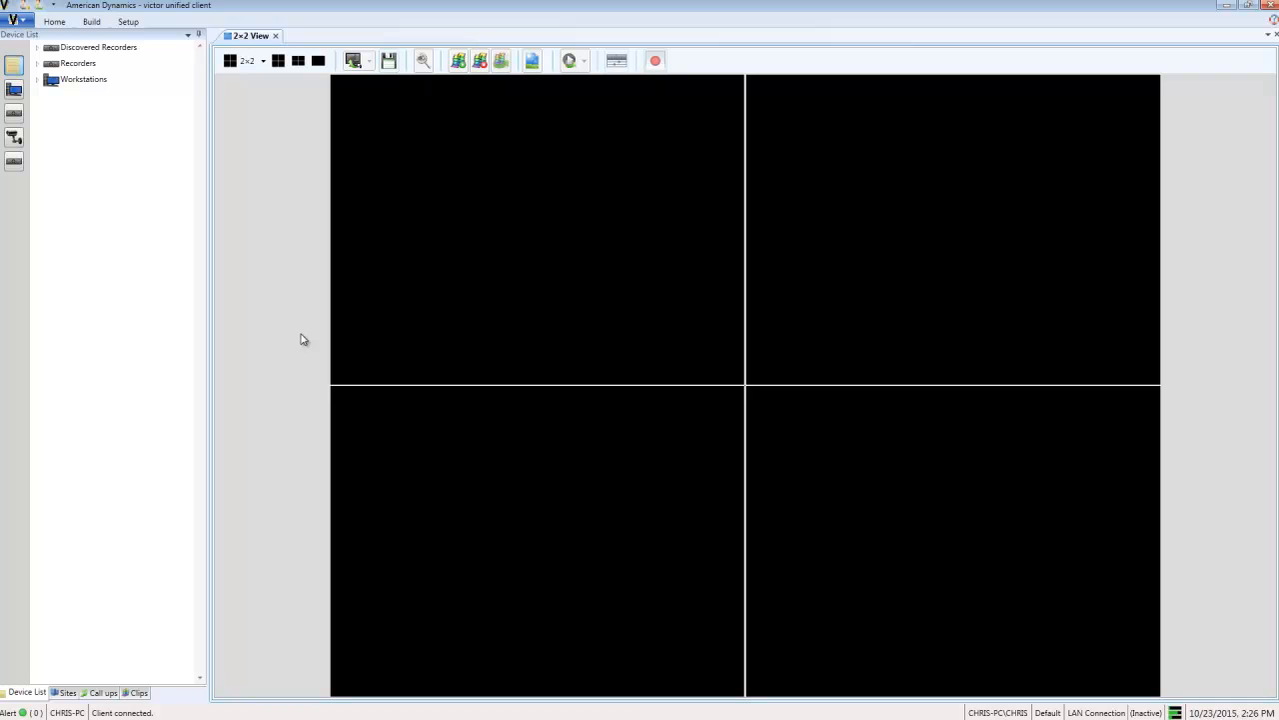
mouse_move(332, 359)
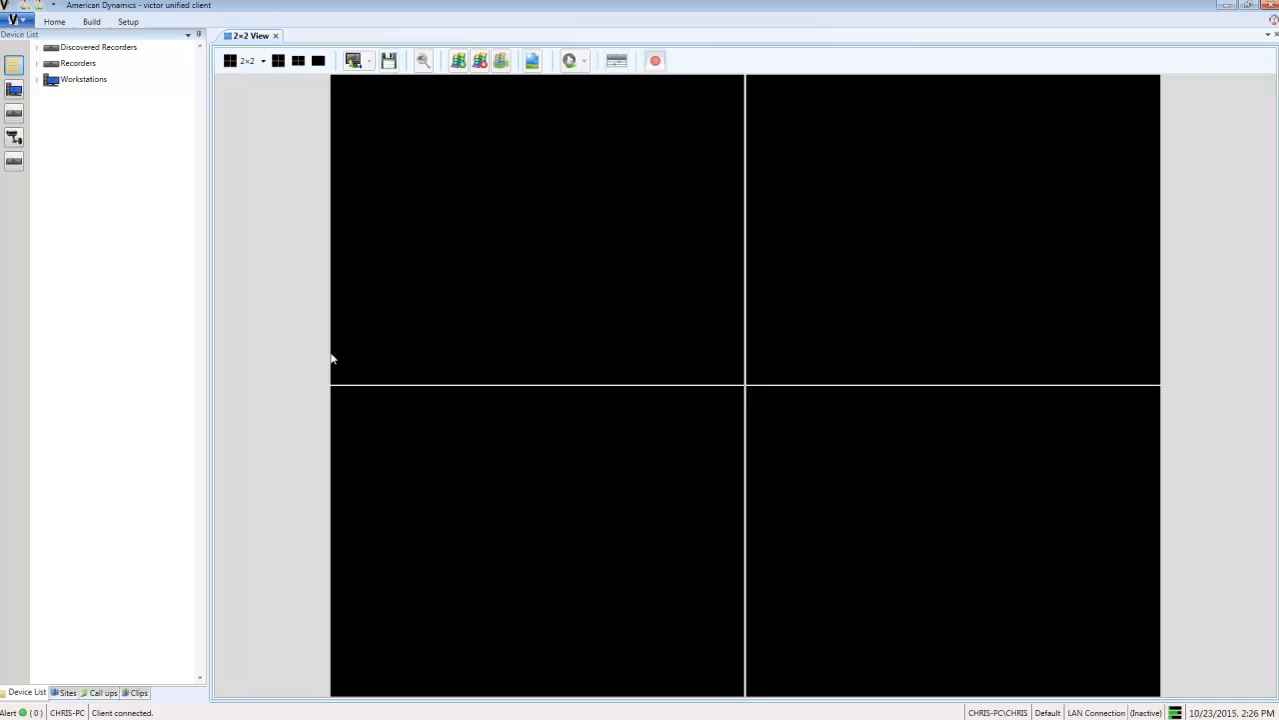
Start a new event from Build and name it 'Motion Area 17'
left_click(92, 20)
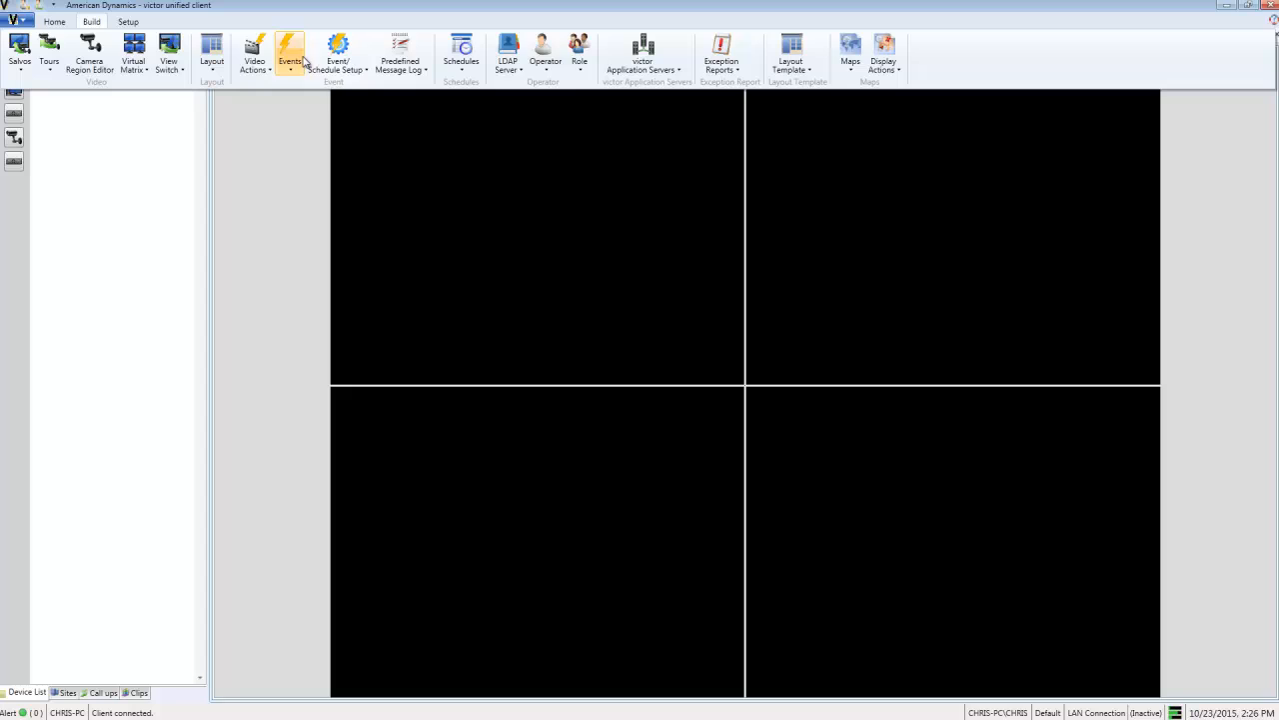
left_click(290, 56)
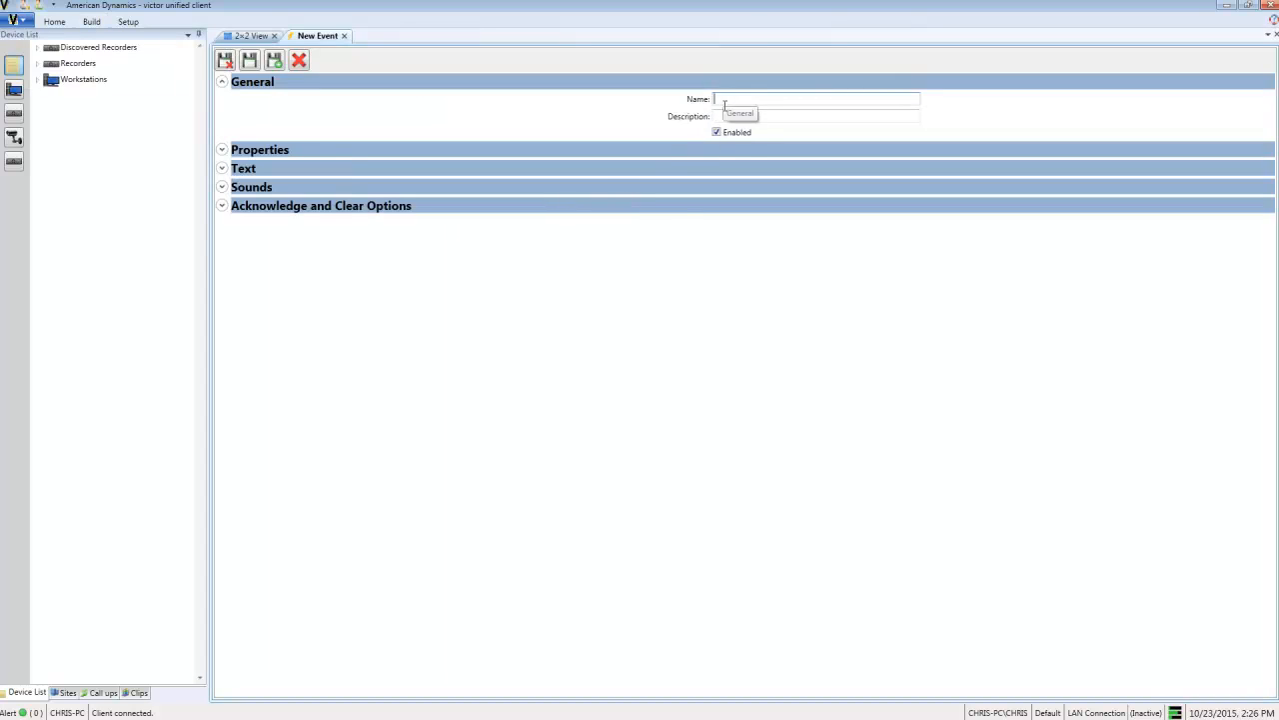
type("Mo")
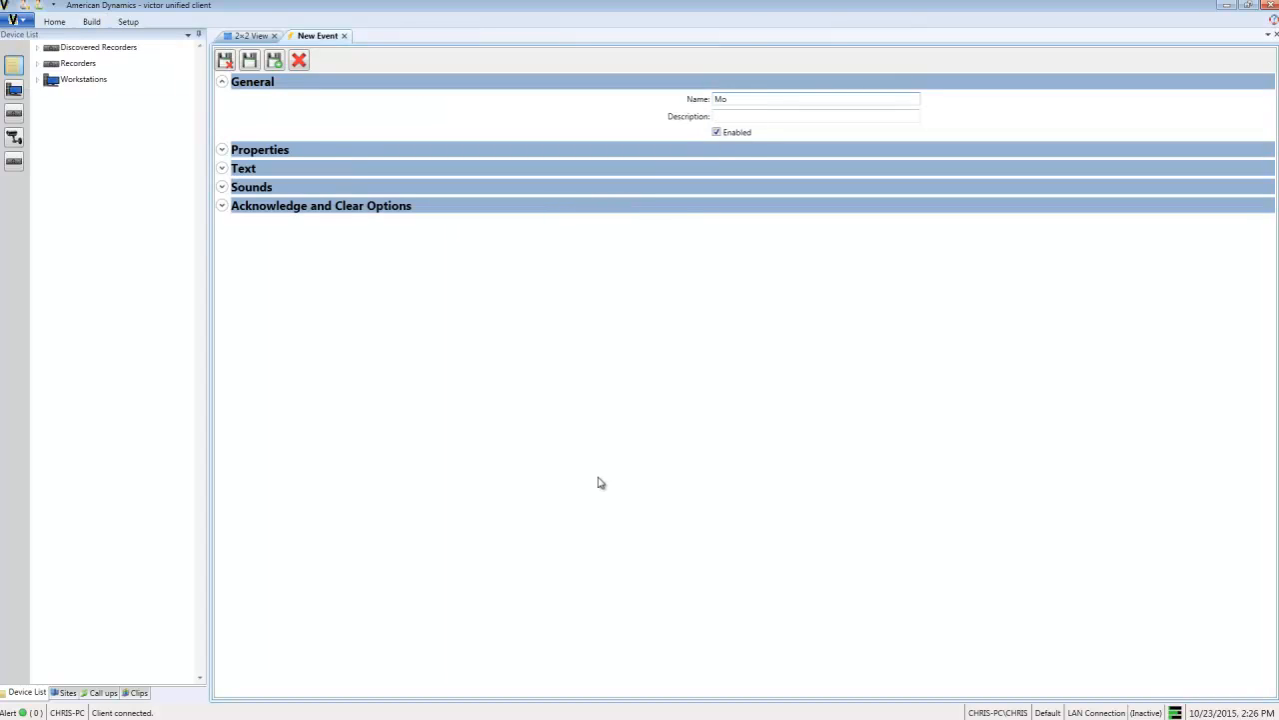
type("Motion Area 17")
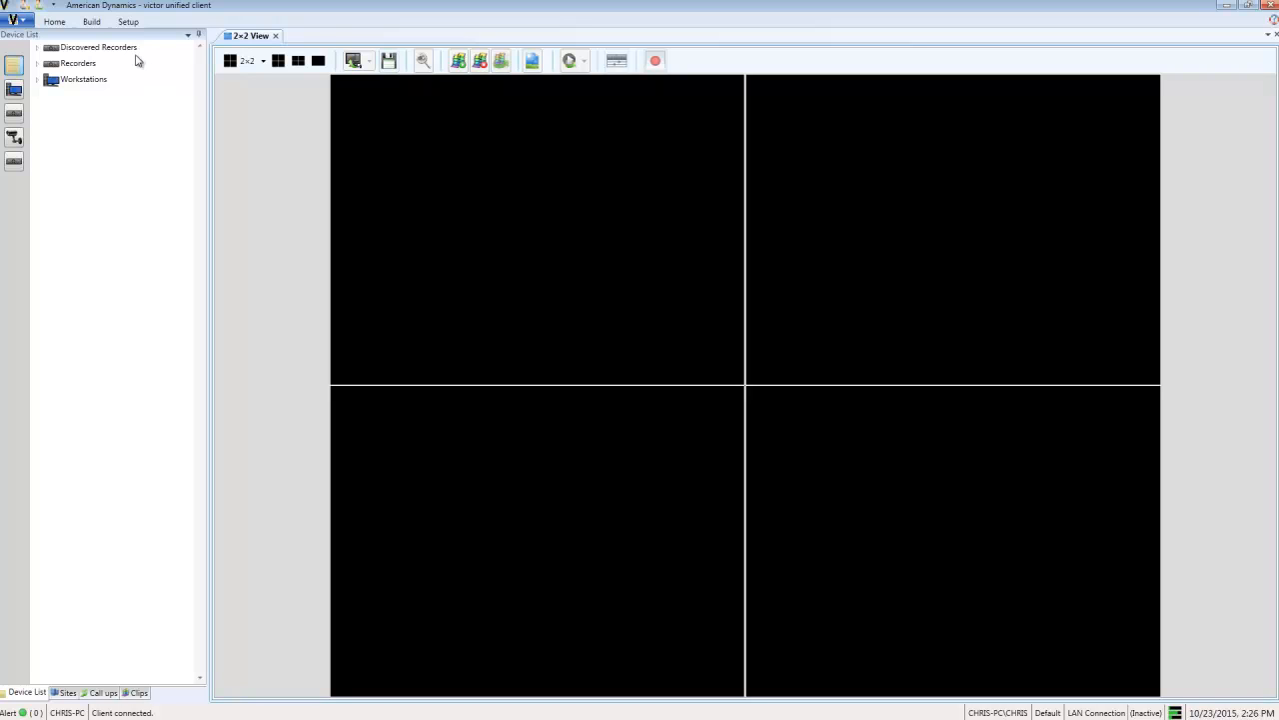
mouse_move(110, 36)
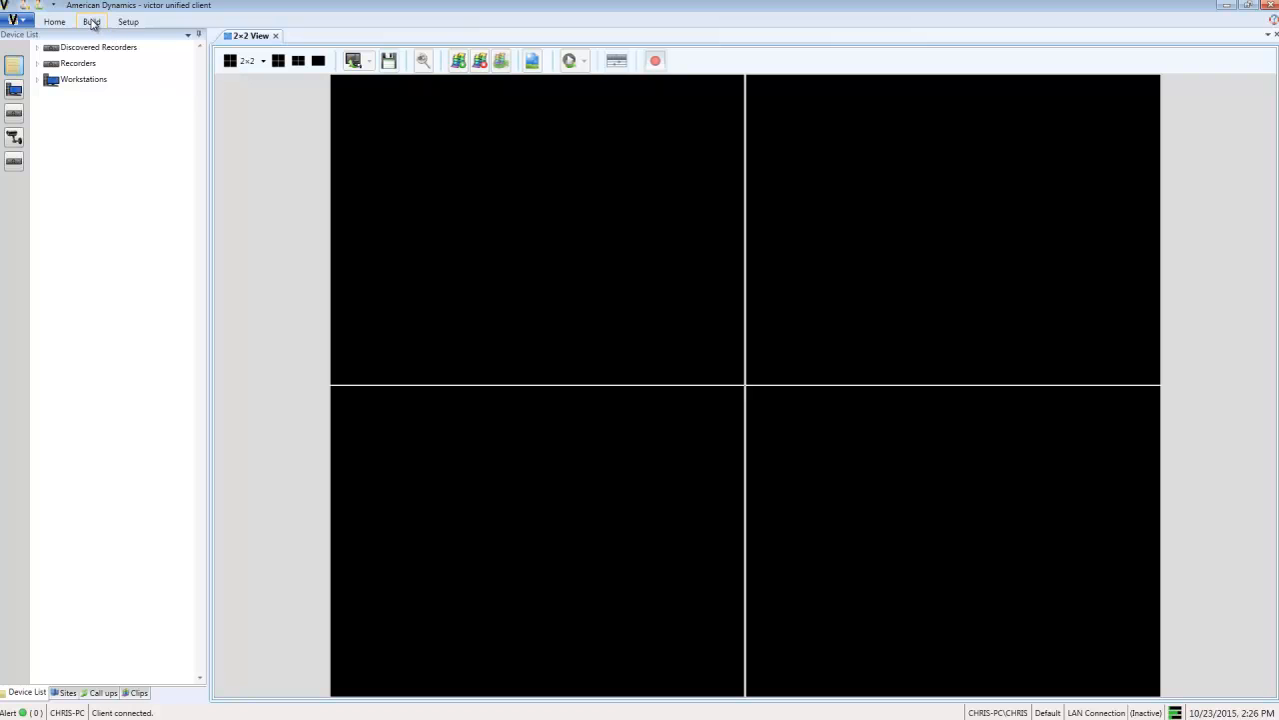
Drop down the Video Actions list on the Build tab
left_click(92, 20)
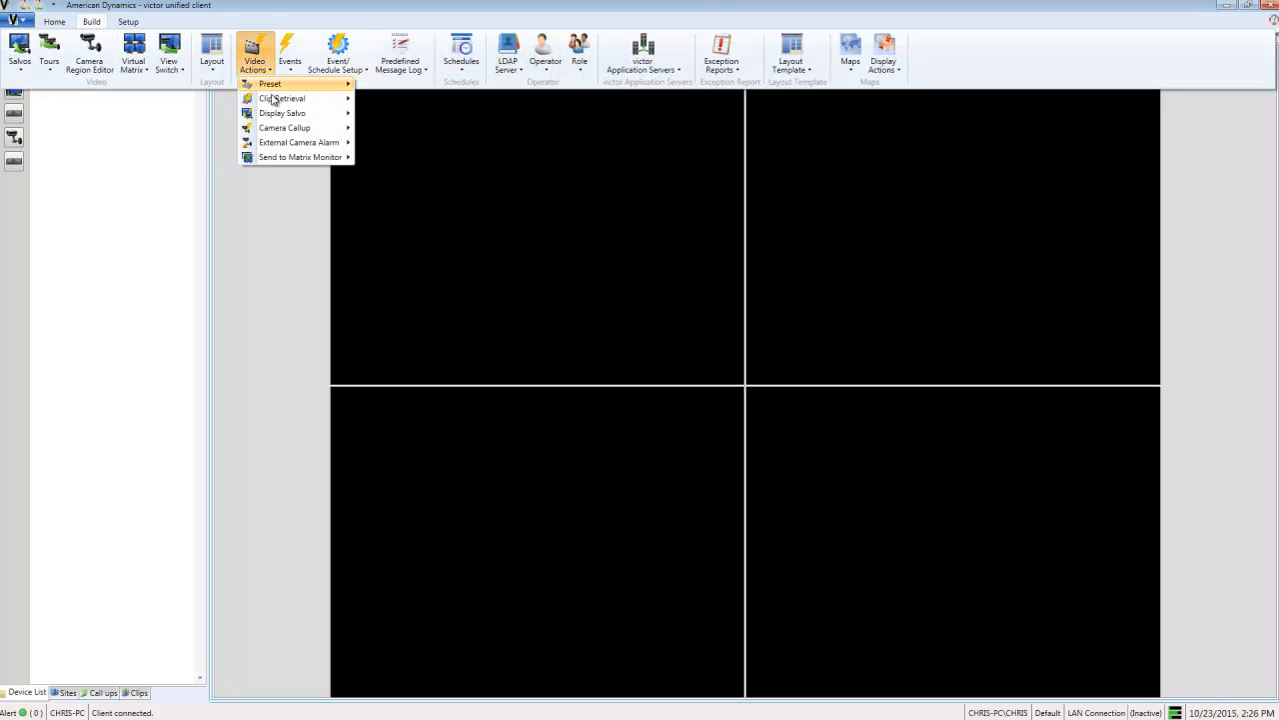
Create a Clip Retrieval action and name it 'Motion Area 17'
left_click(280, 98)
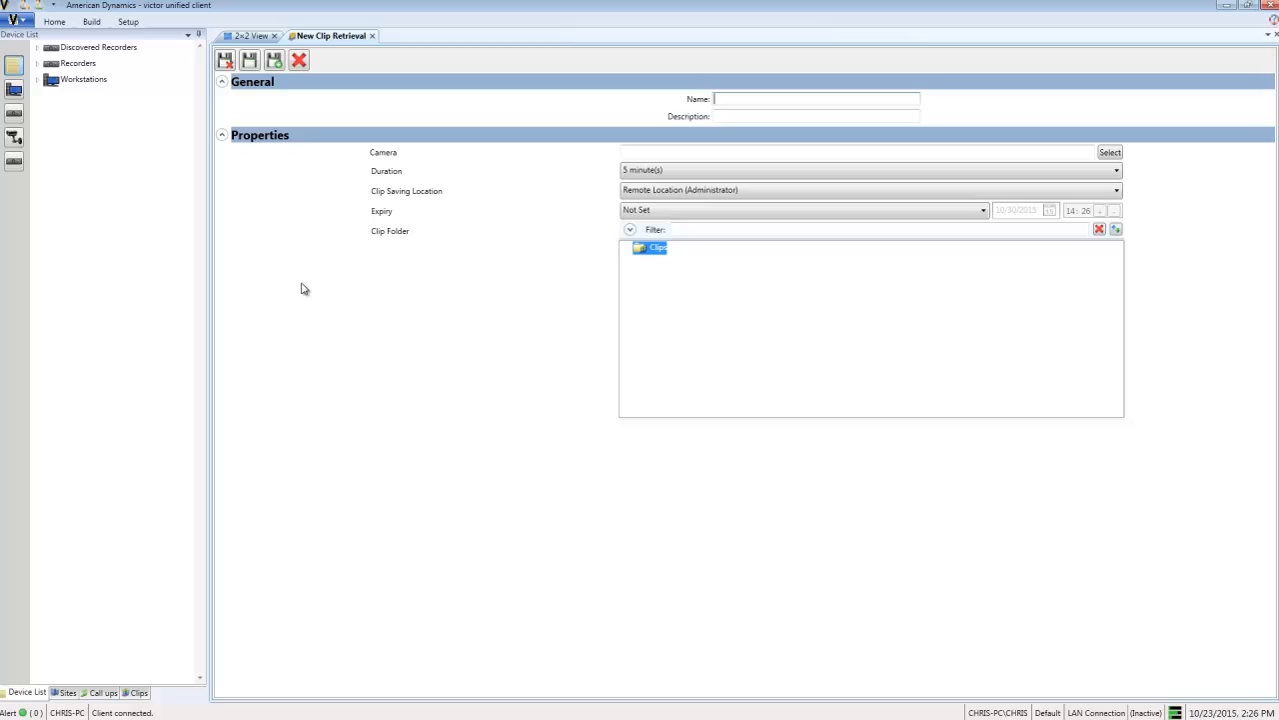
mouse_move(775, 98)
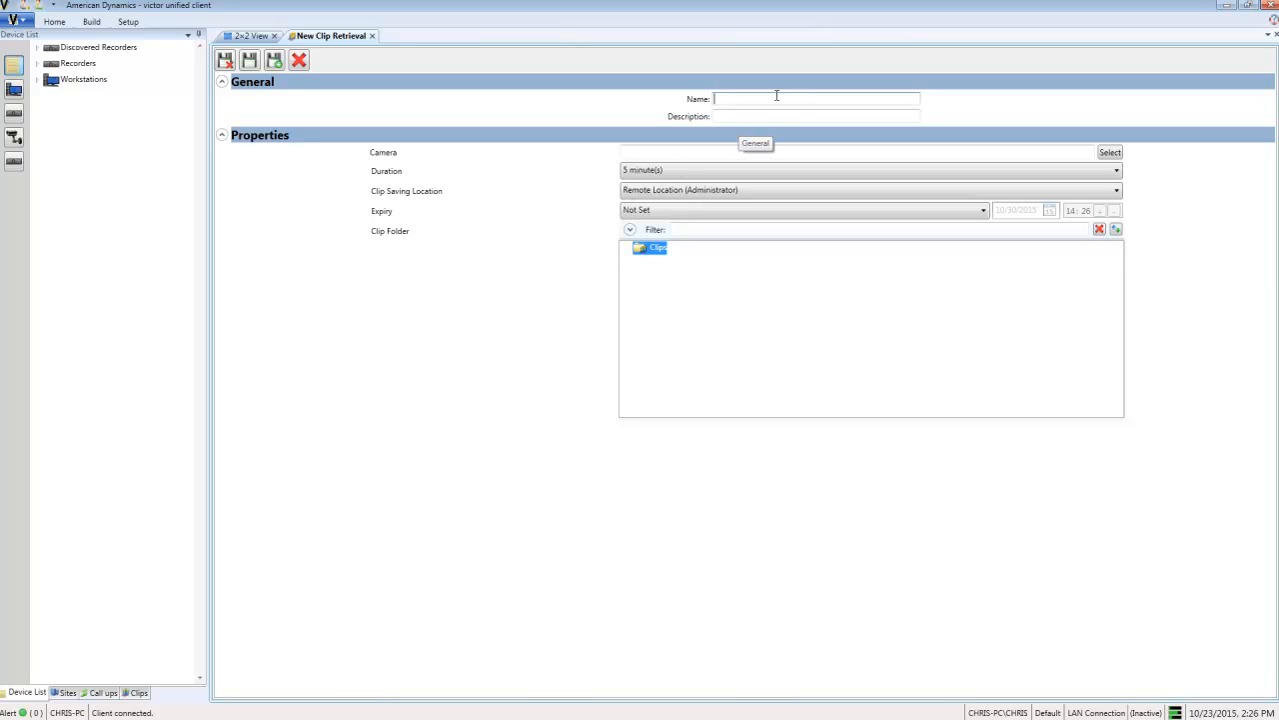
type("Motion")
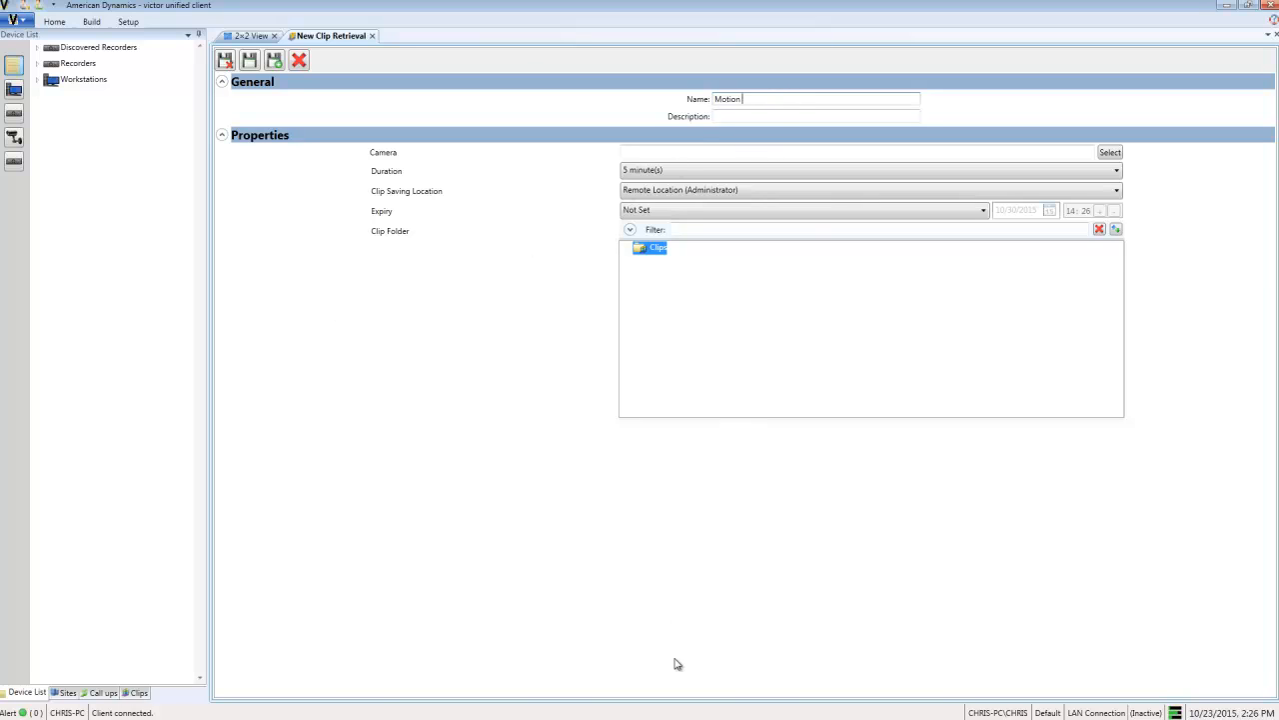
type("Area 1")
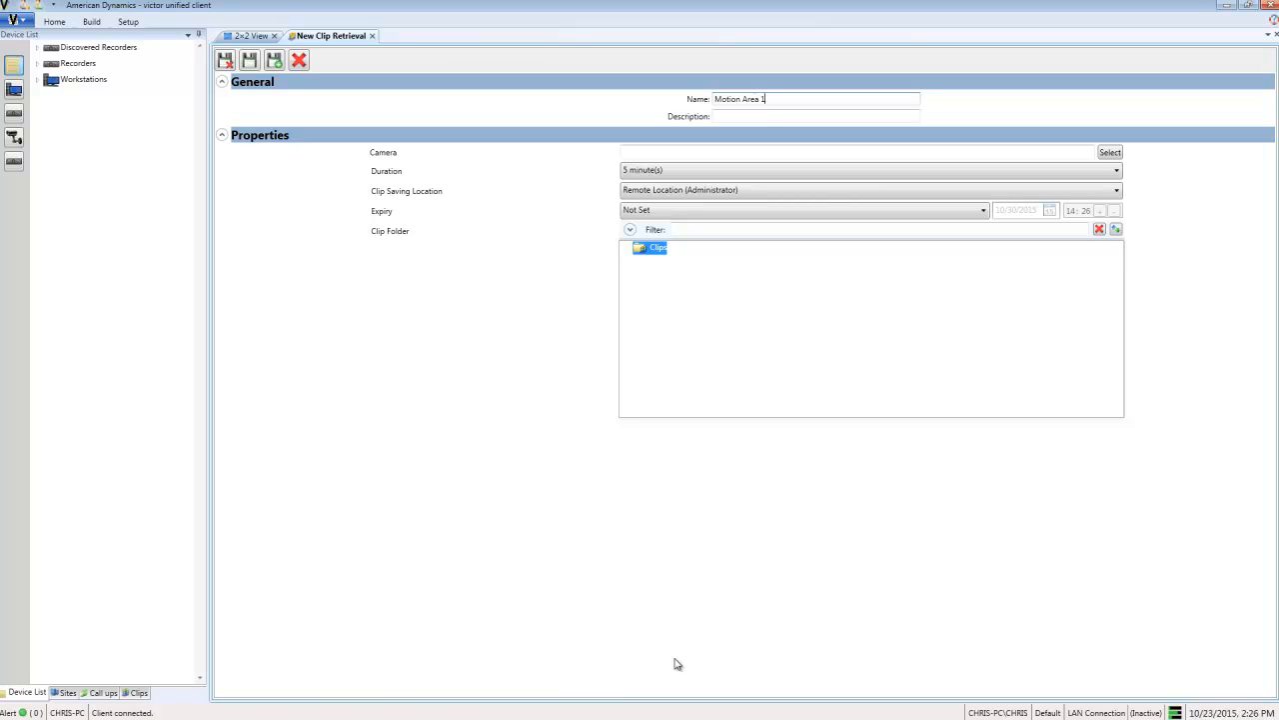
type("7")
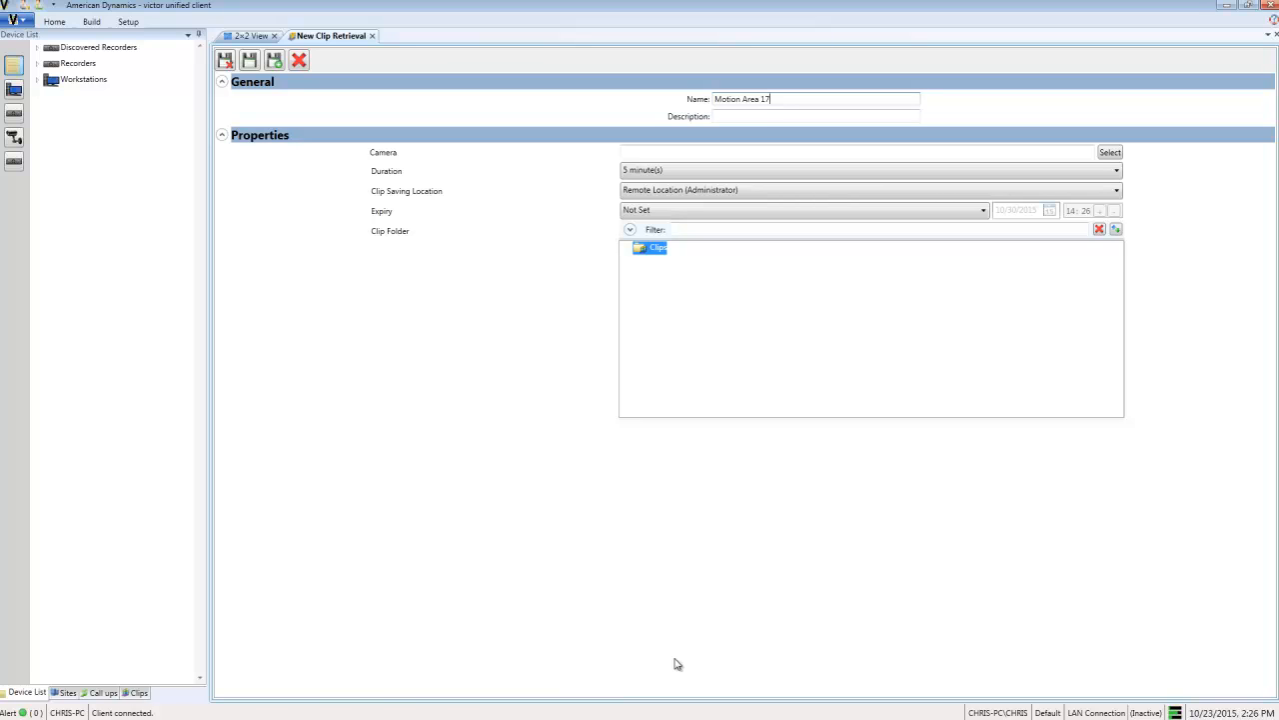
Assign the Illustra 610 Bullet camera as the clip source via the Object Selector
left_click(1110, 152)
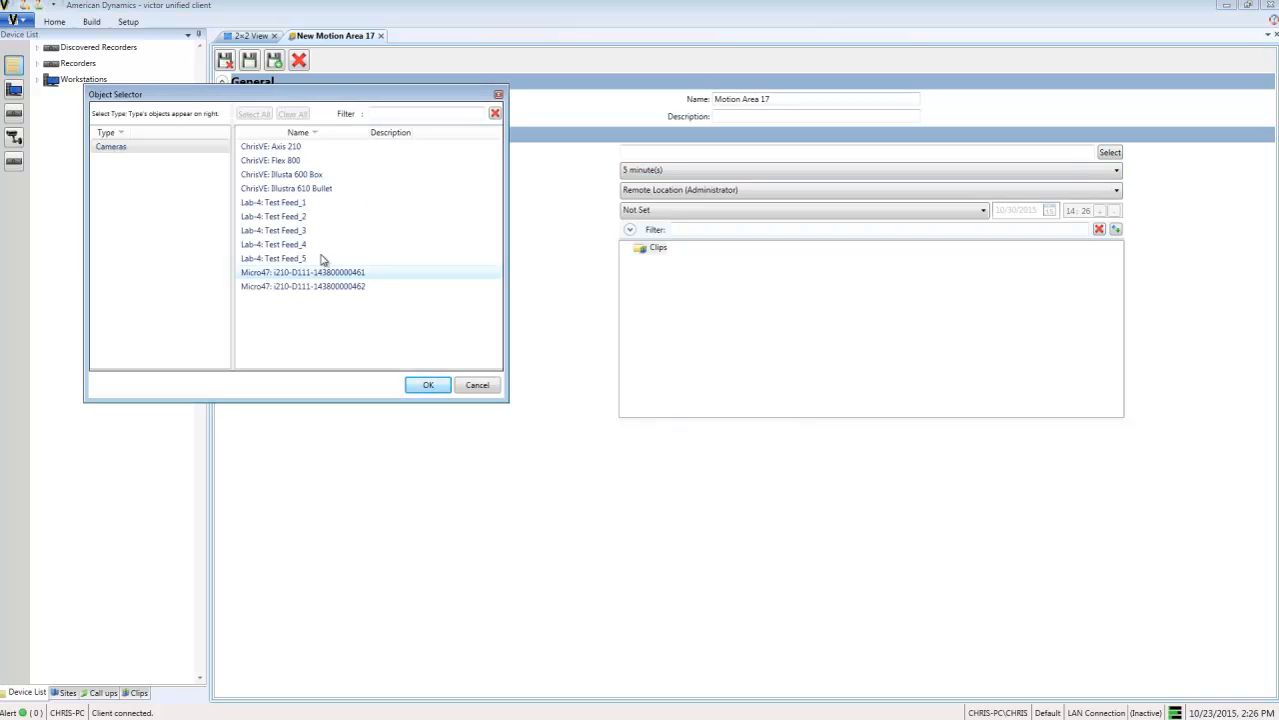
left_click(428, 384)
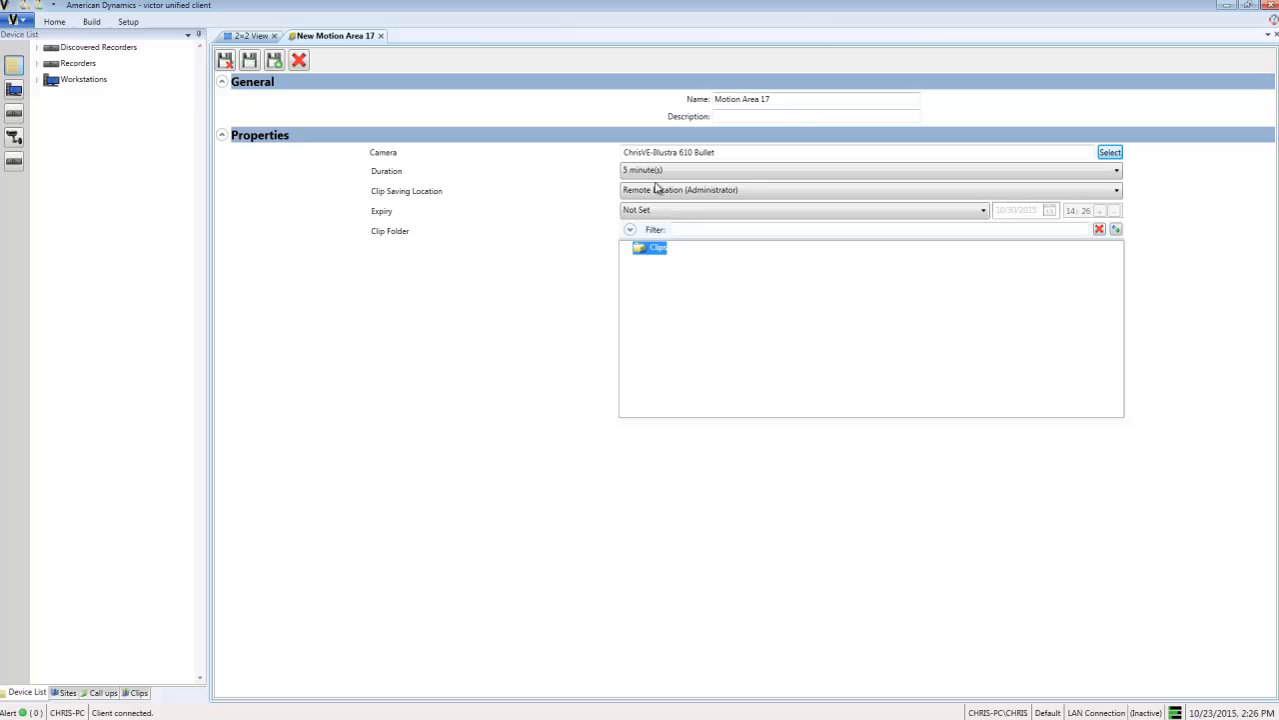
left_click(1115, 170)
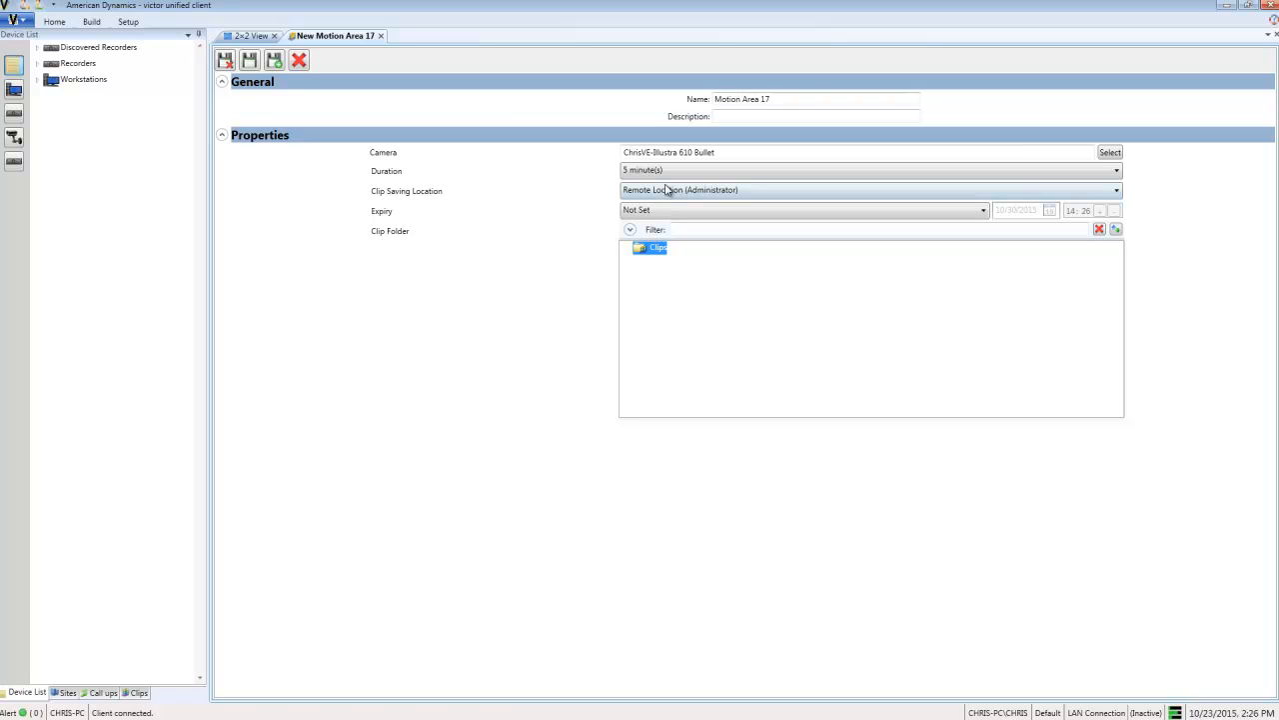
Keep Remote Location (Administrator) as saving location and set clip expiry to Week
left_click(1116, 190)
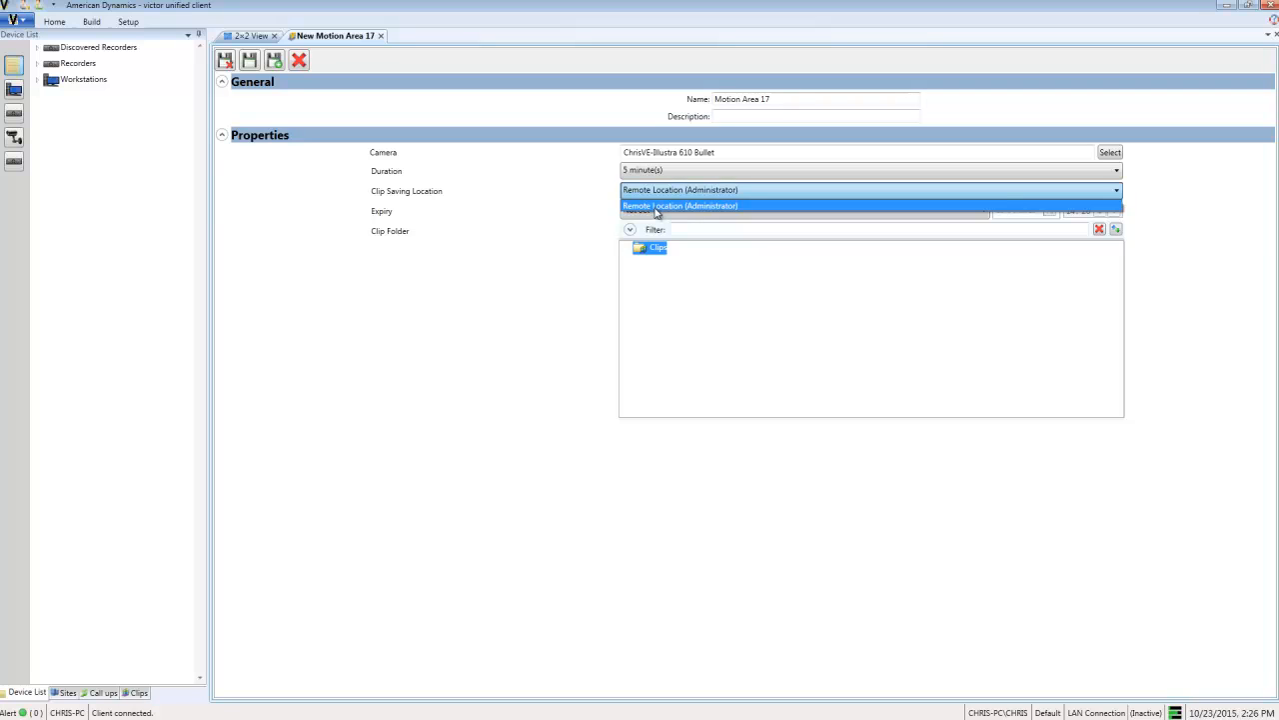
left_click(680, 206)
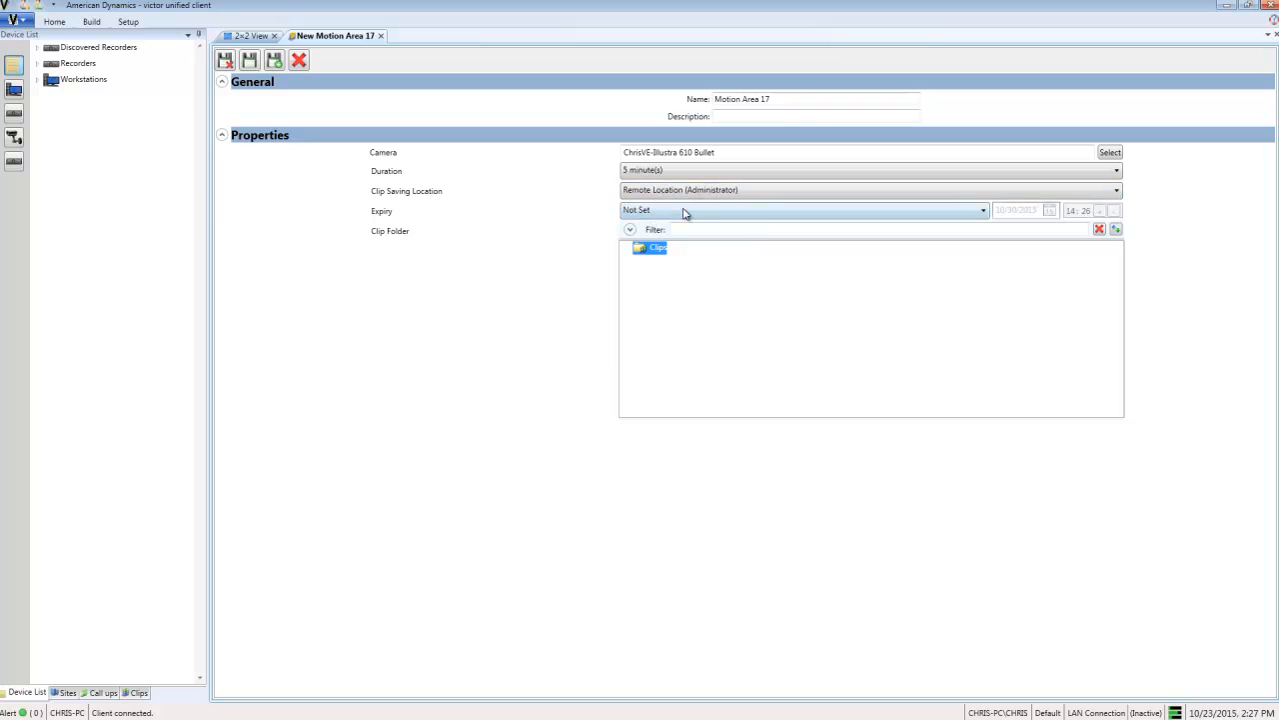
left_click(982, 210)
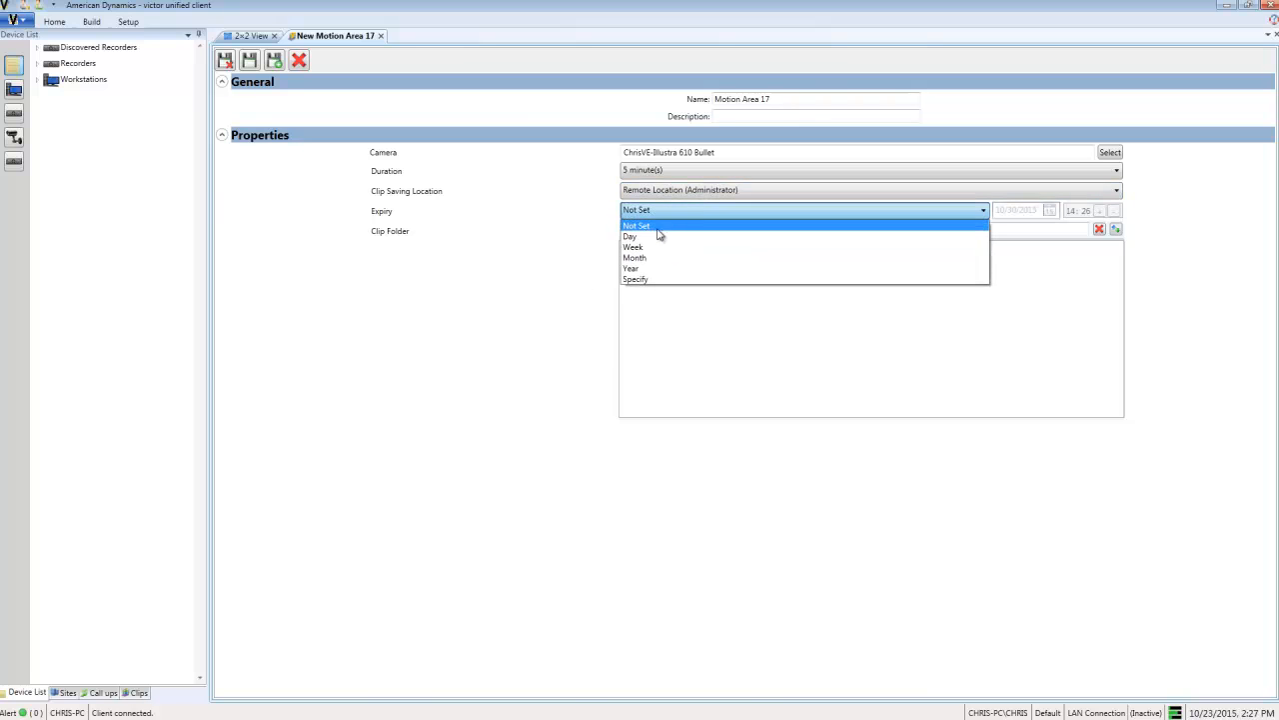
left_click(631, 248)
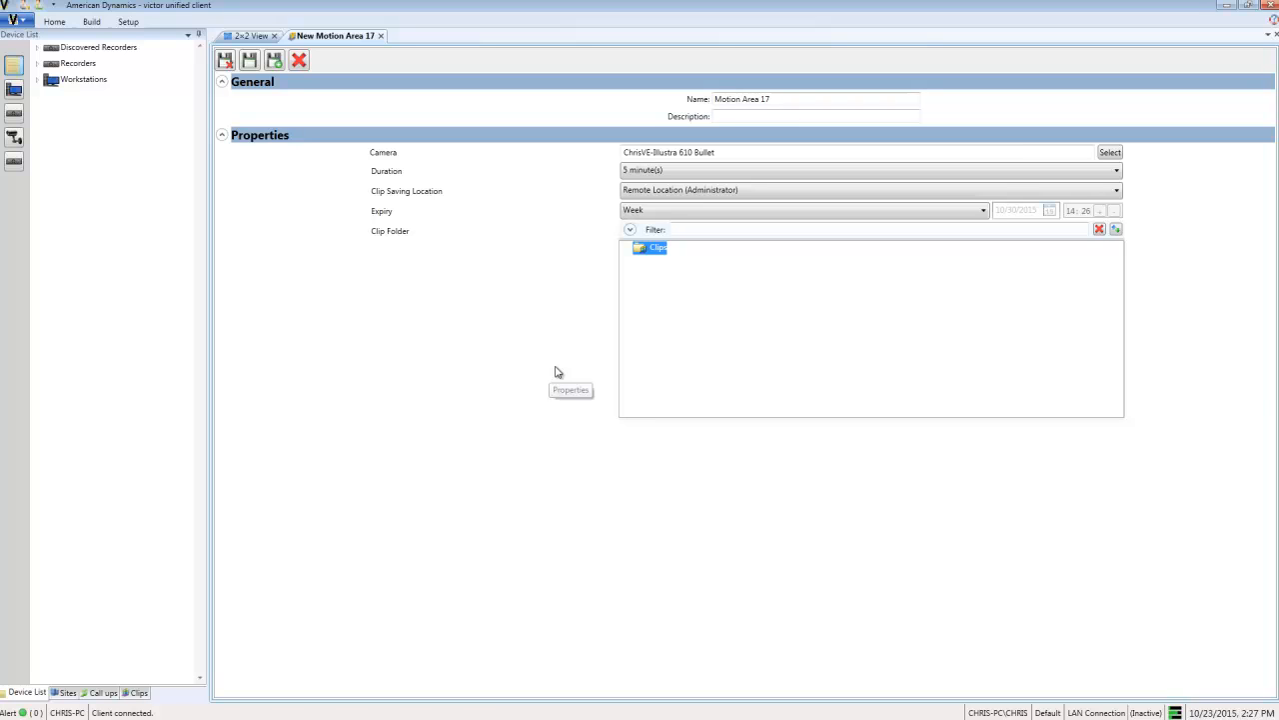
mouse_move(548, 352)
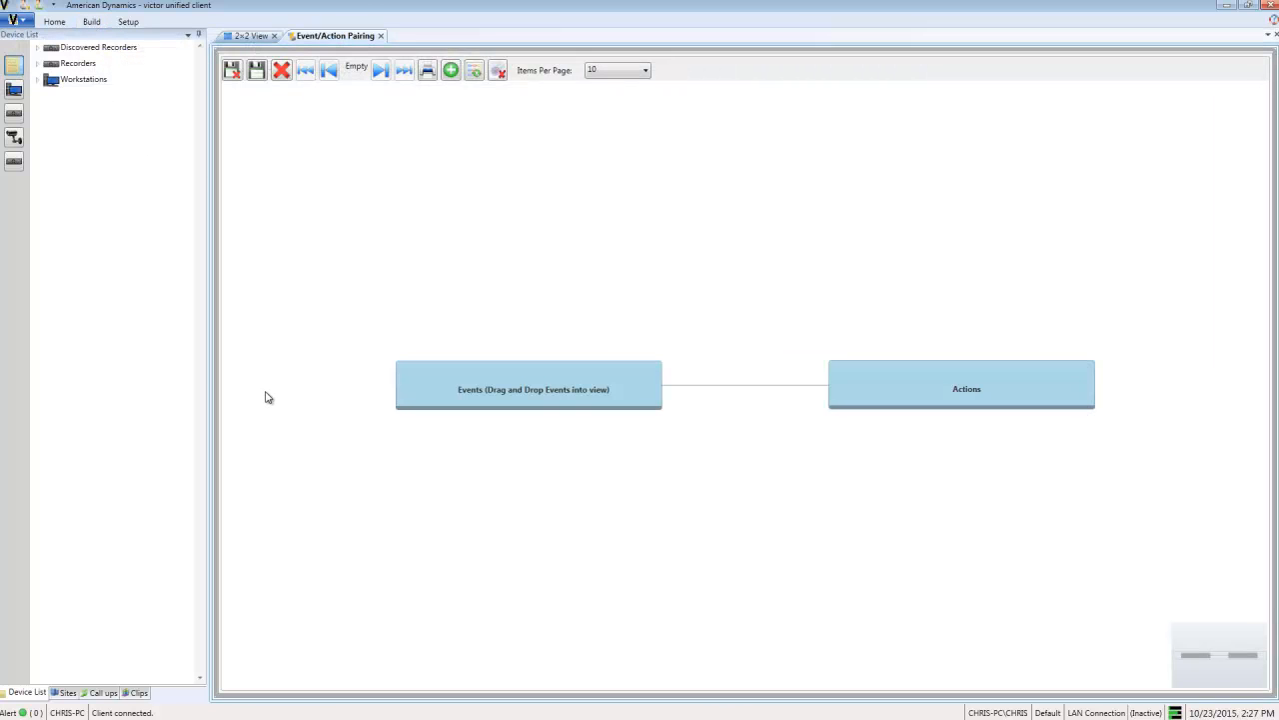
mouse_move(434, 403)
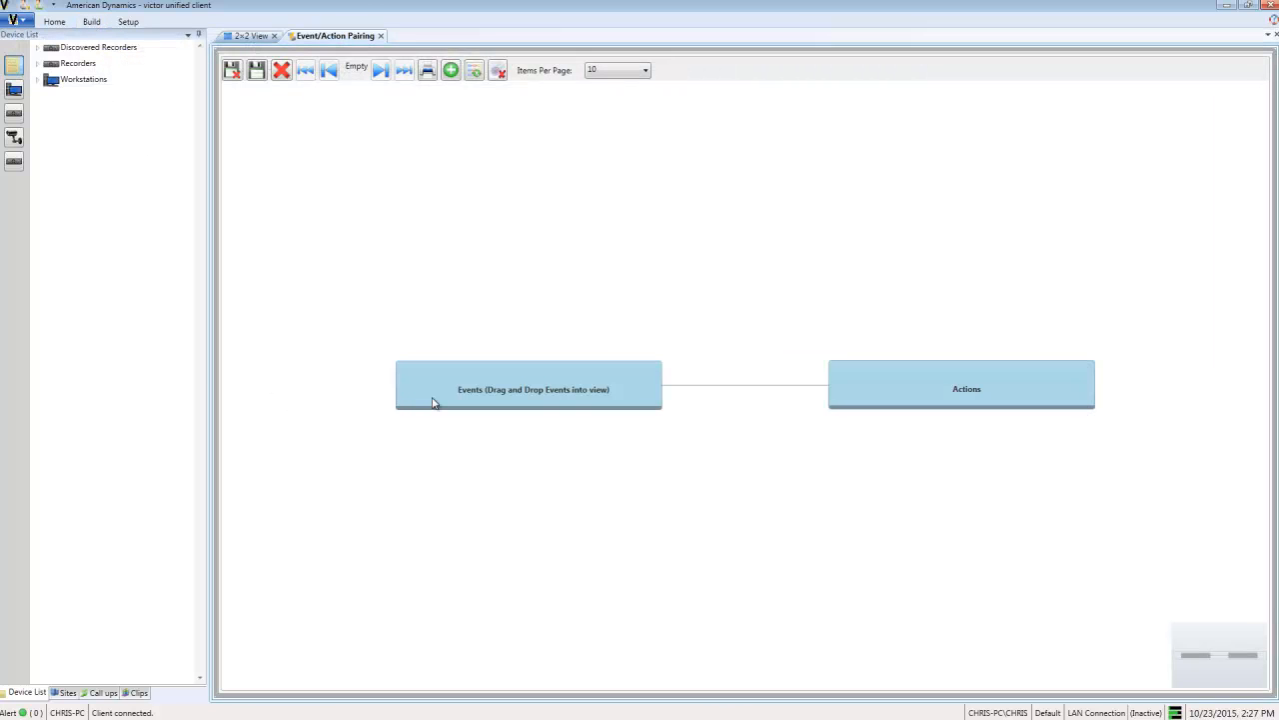
Pick the Motion Area 17 event for the new pairing
left_click(532, 388)
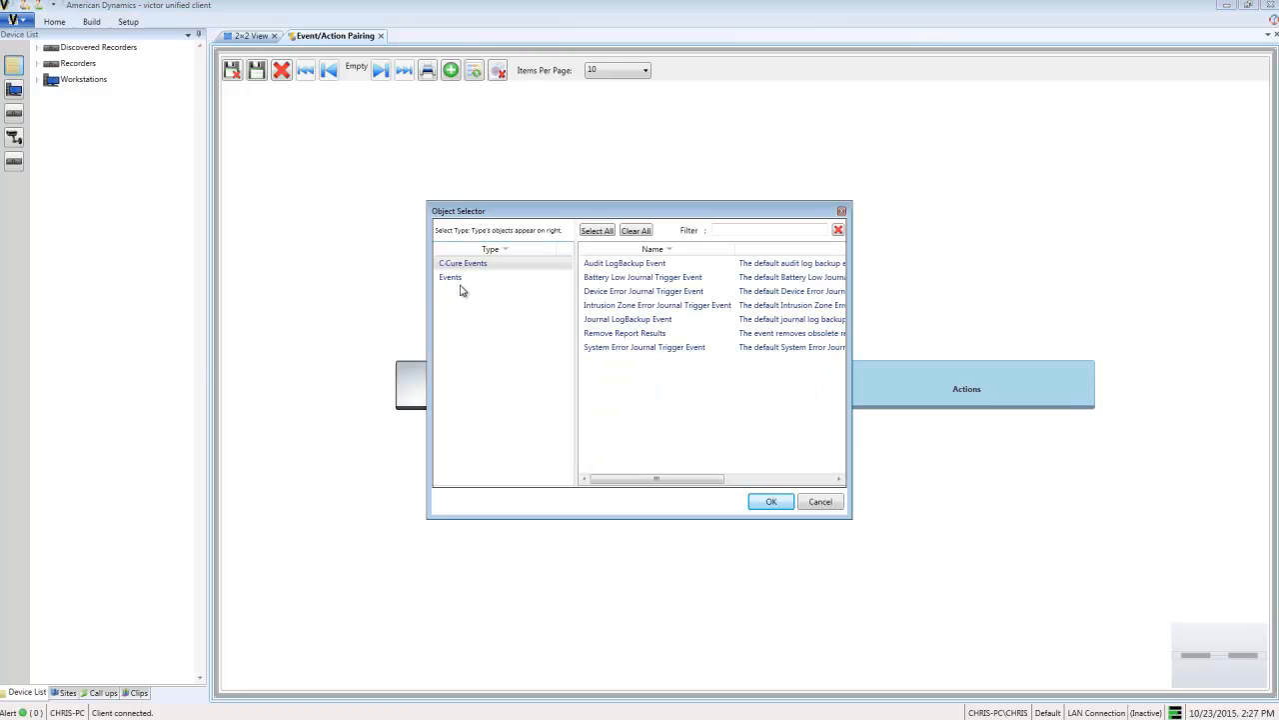
left_click(450, 275)
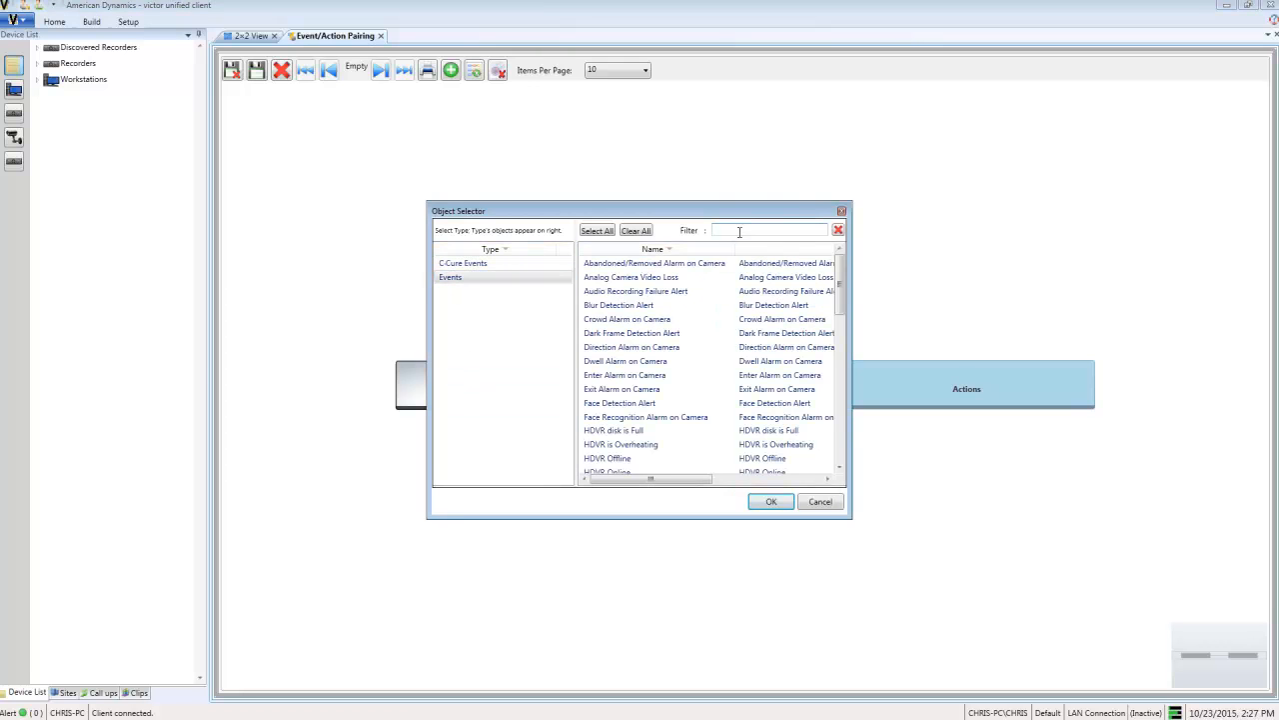
left_click(771, 500)
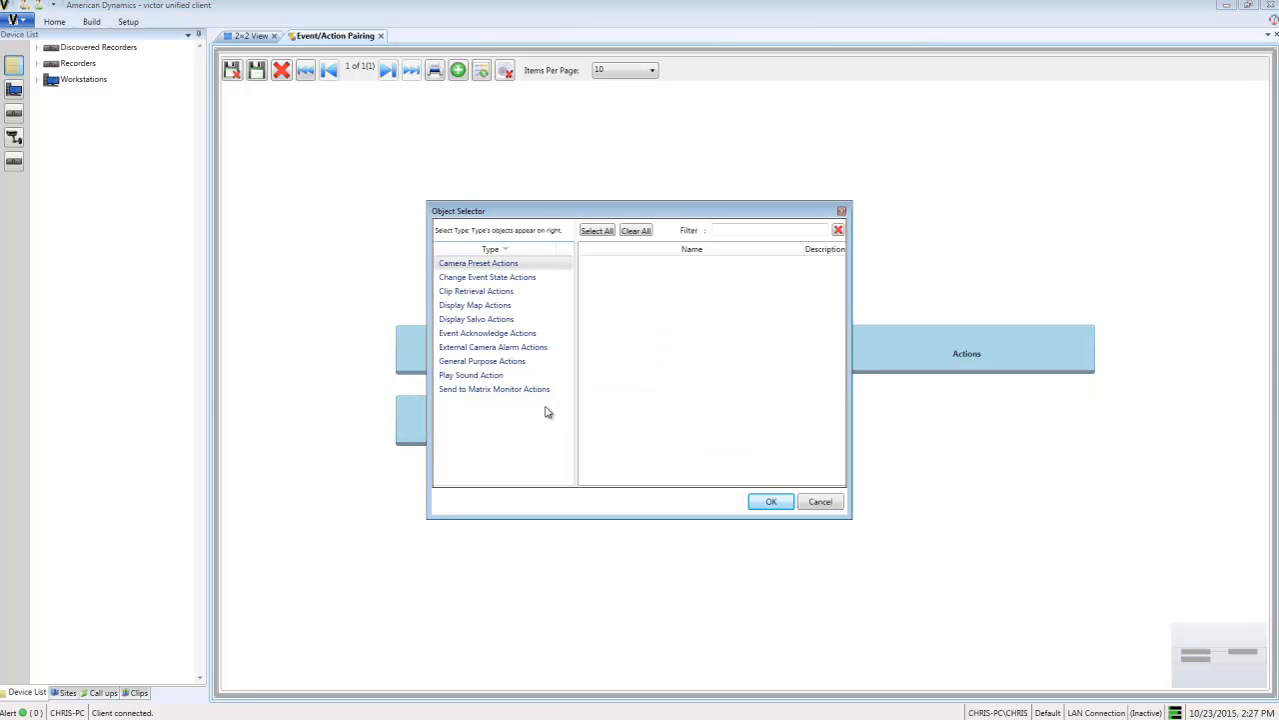
Add the Motion Area 17 clip retrieval action, then save and close the pairing
left_click(476, 291)
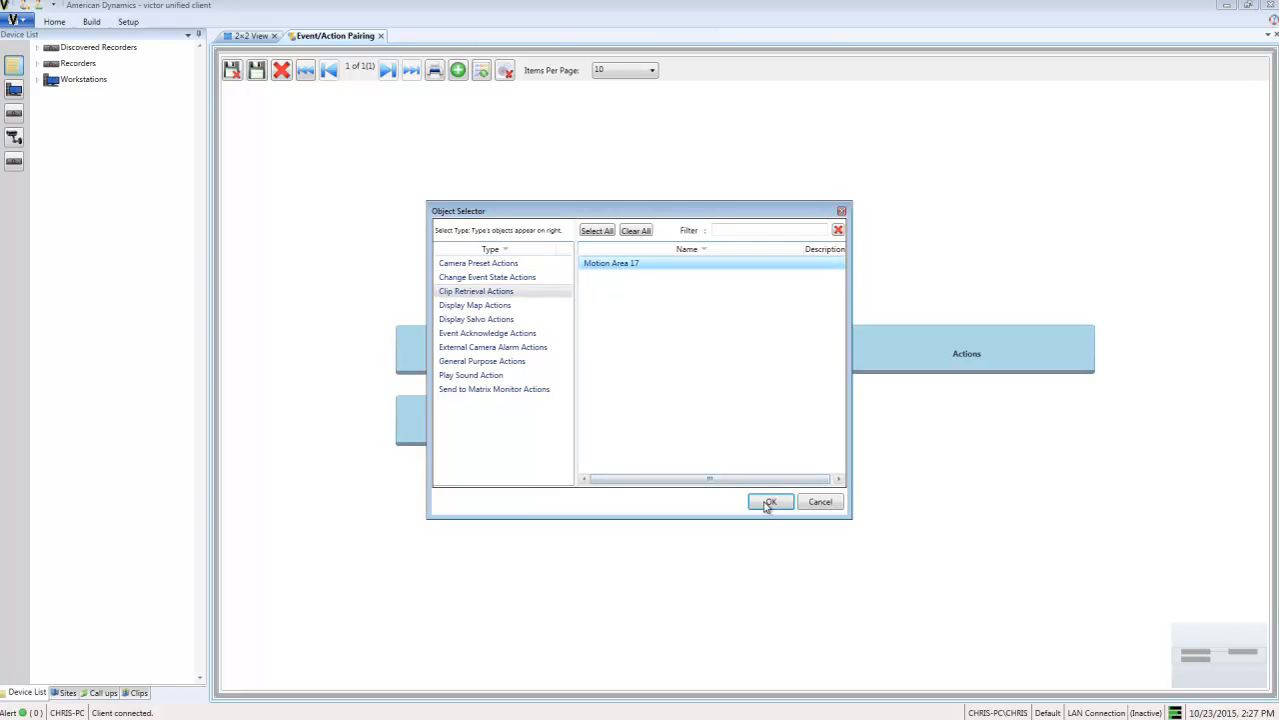
left_click(770, 500)
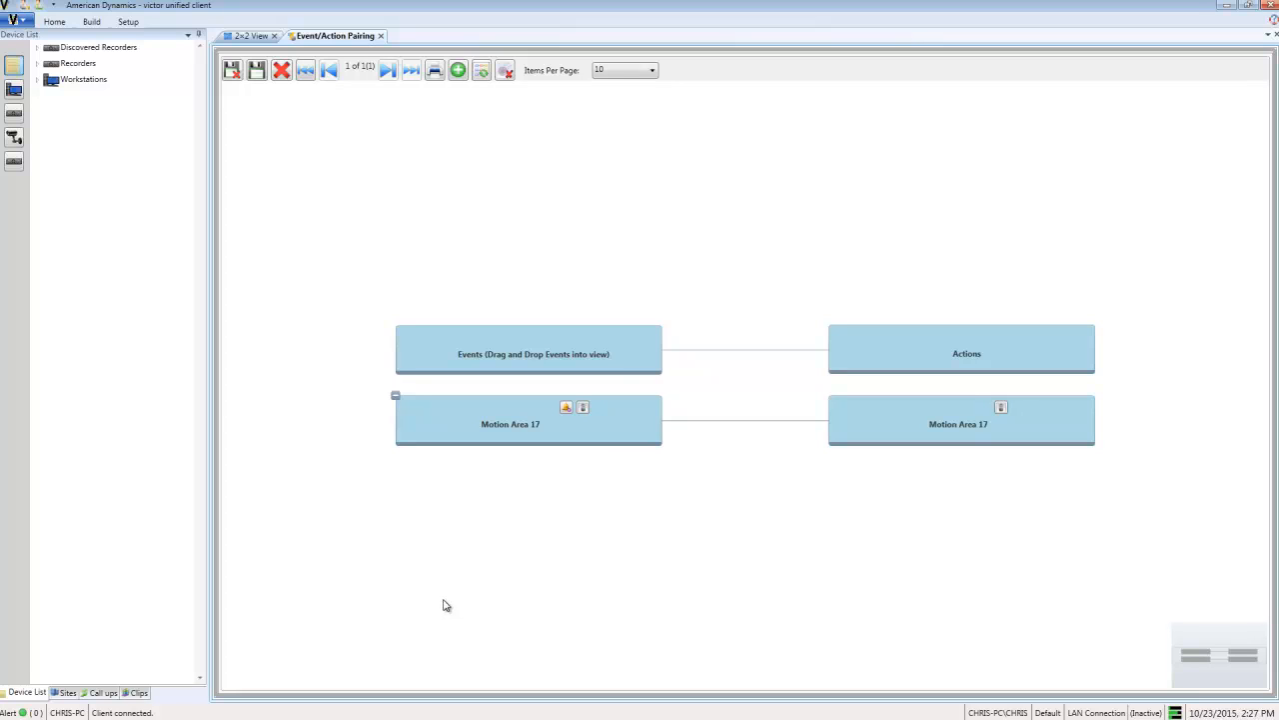
mouse_move(232, 70)
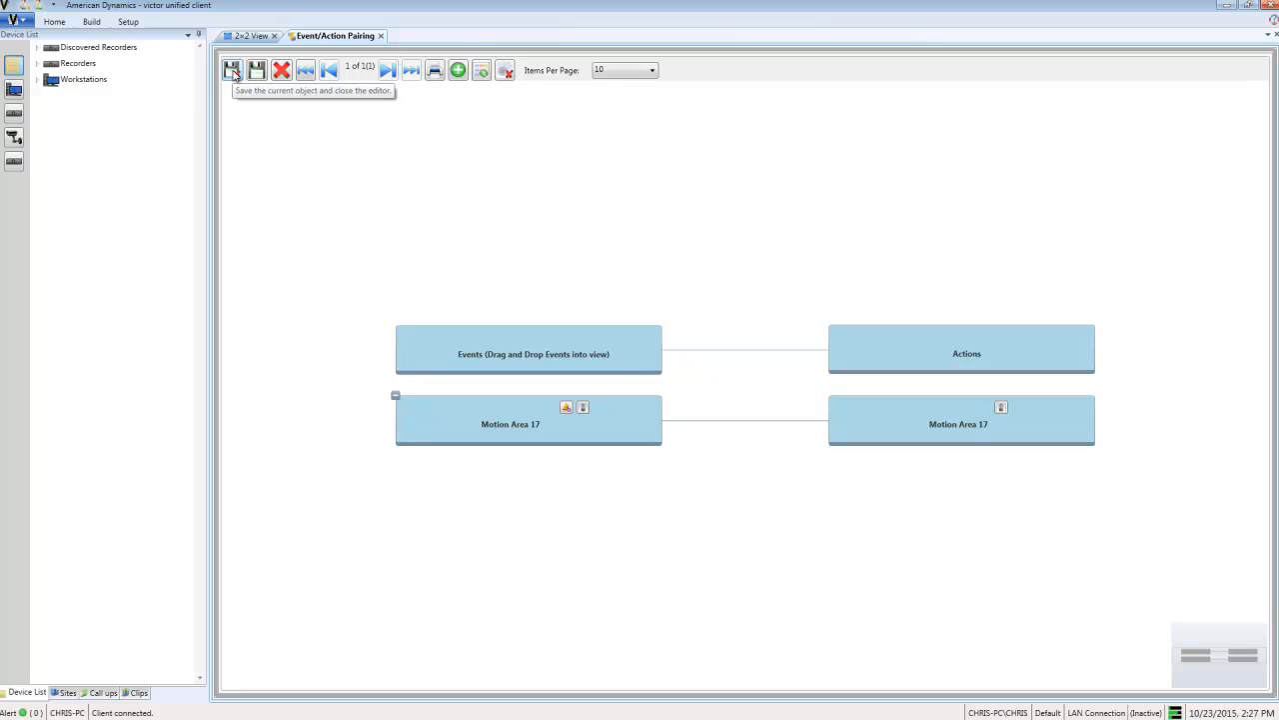
left_click(232, 70)
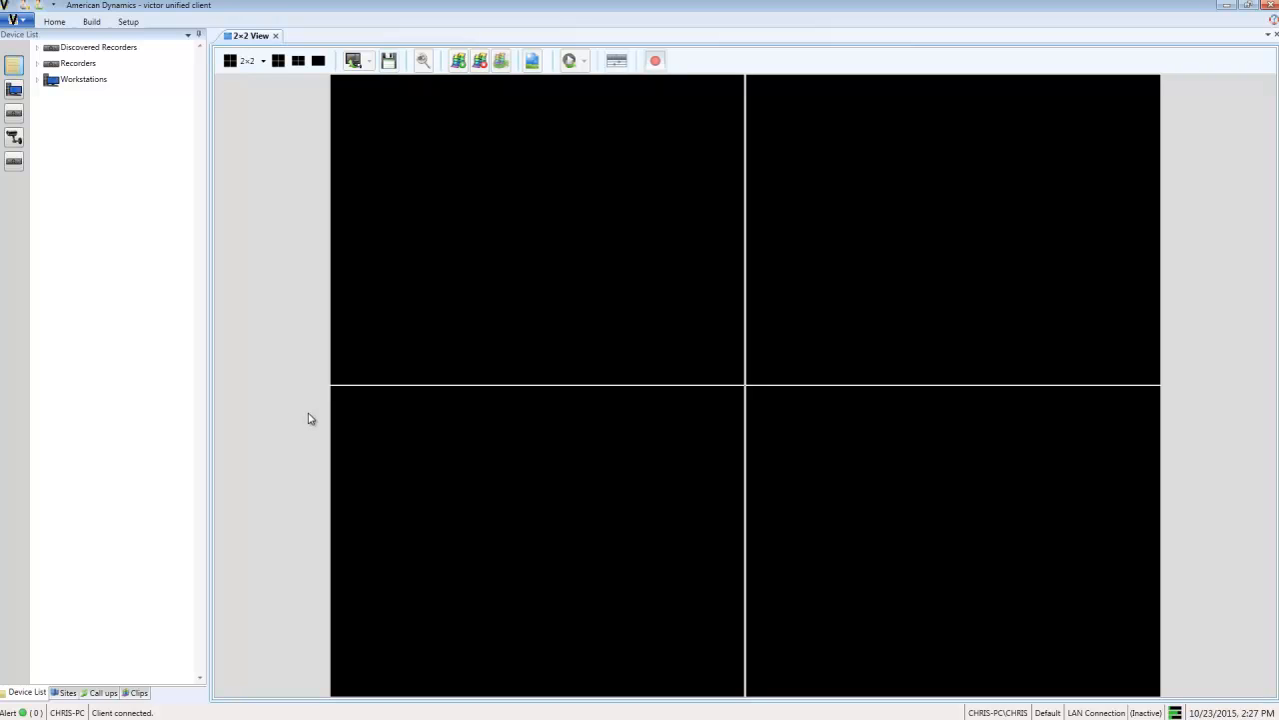
mouse_move(192, 218)
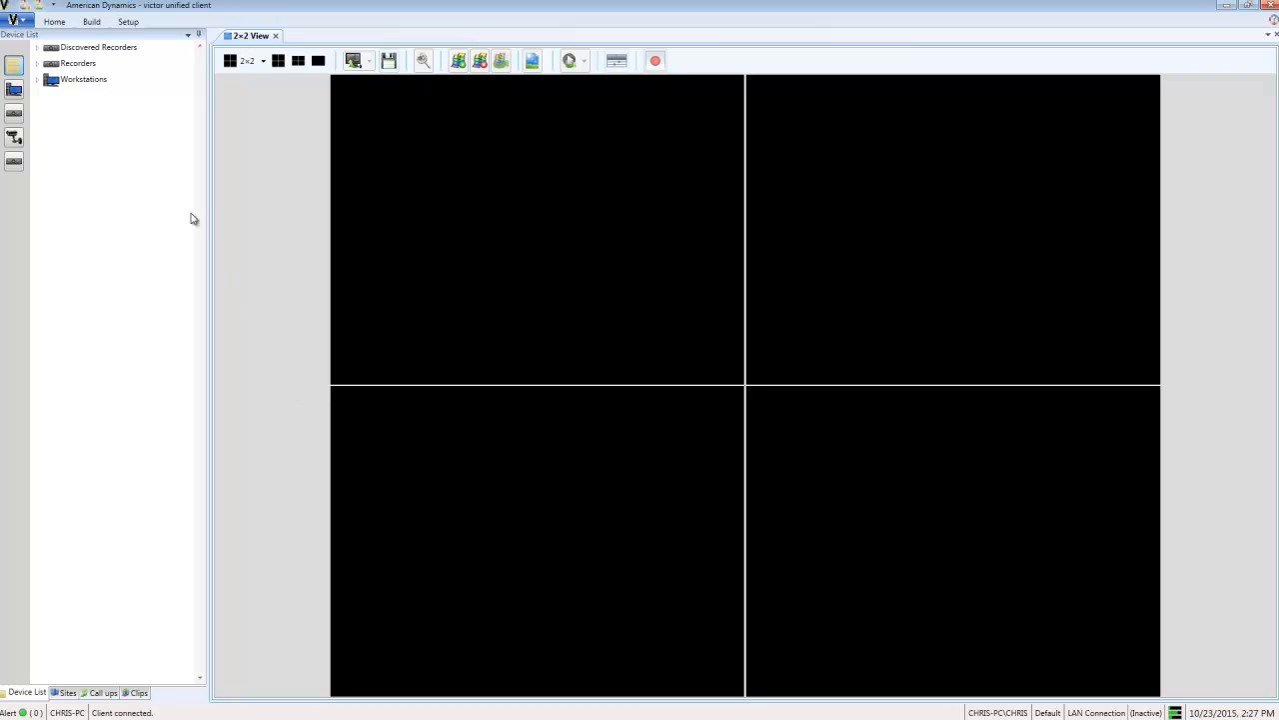
Bring up the Event/Schedule Setup editor from Build
left_click(128, 20)
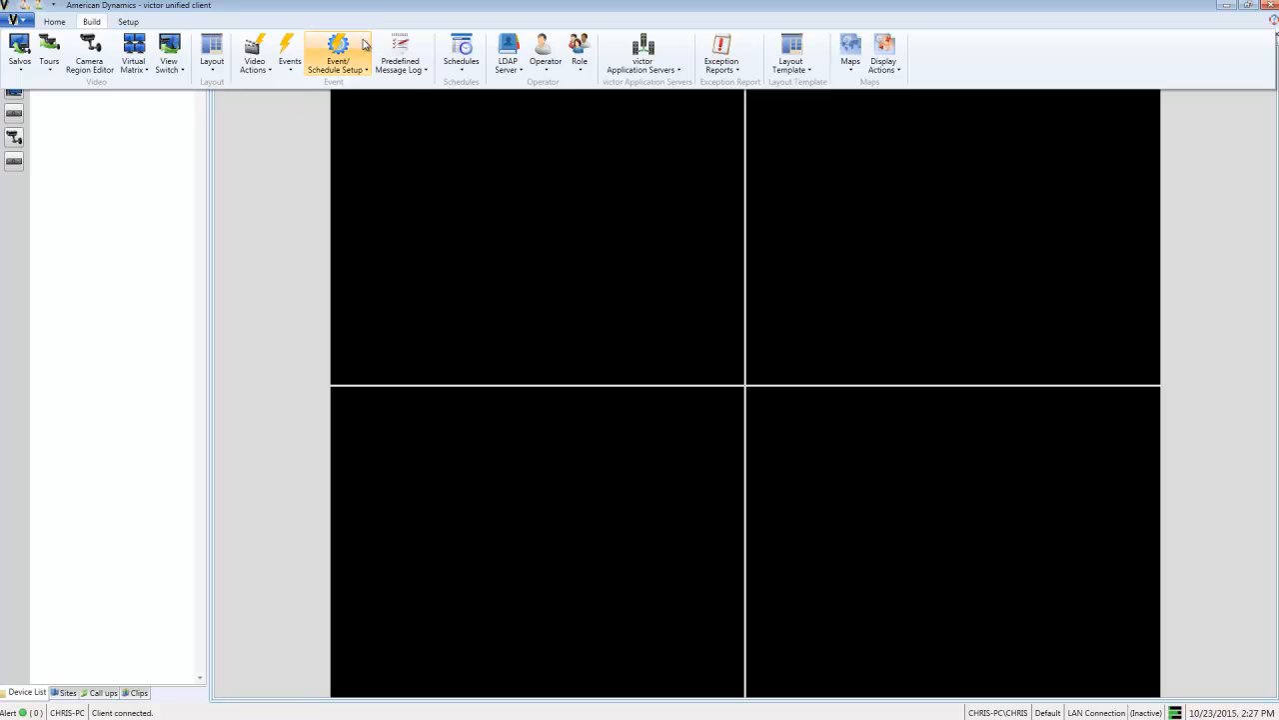
left_click(336, 56)
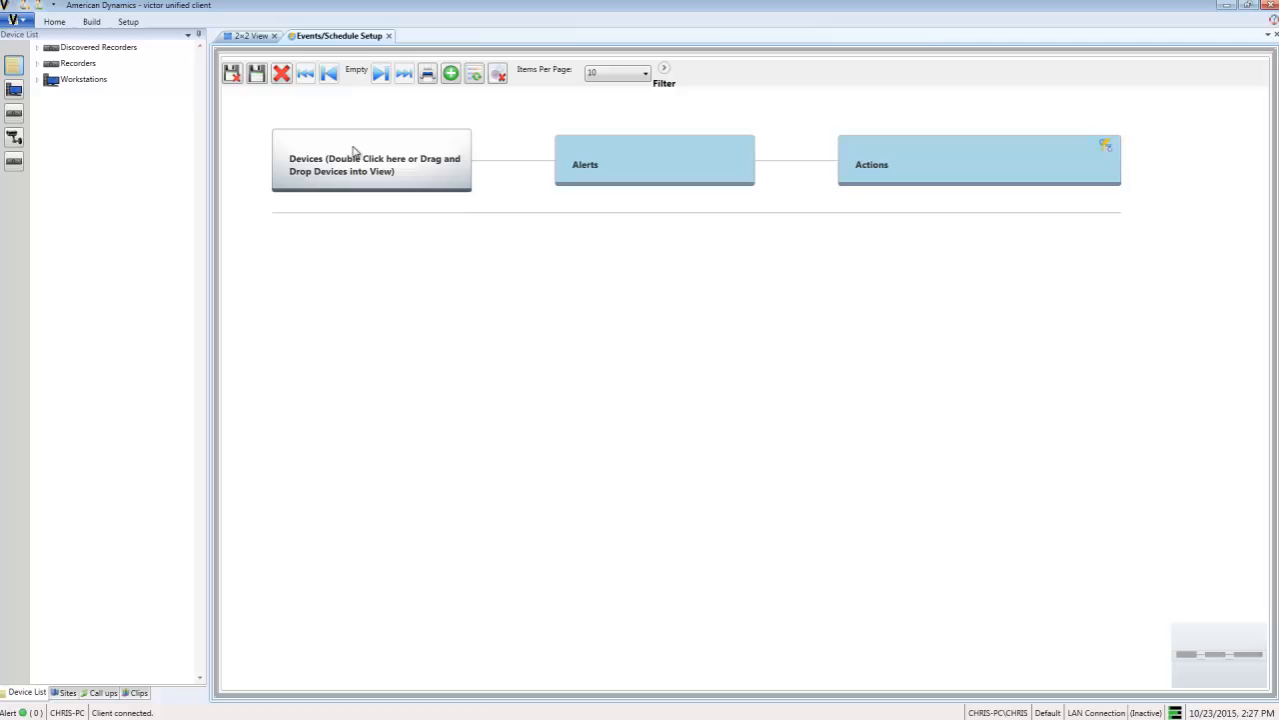
Add the Illustra 610 Bullet camera from the VideoEdge IP Cameras device list
double_click(371, 164)
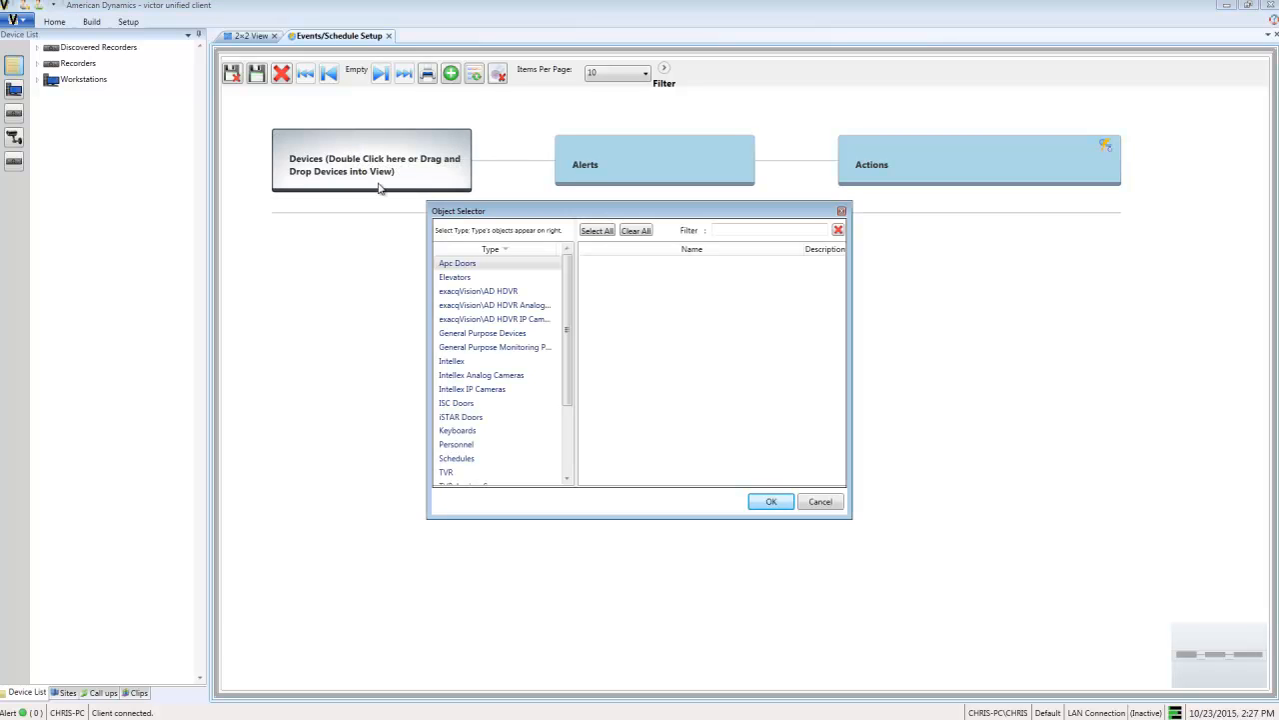
scroll("down", 3)
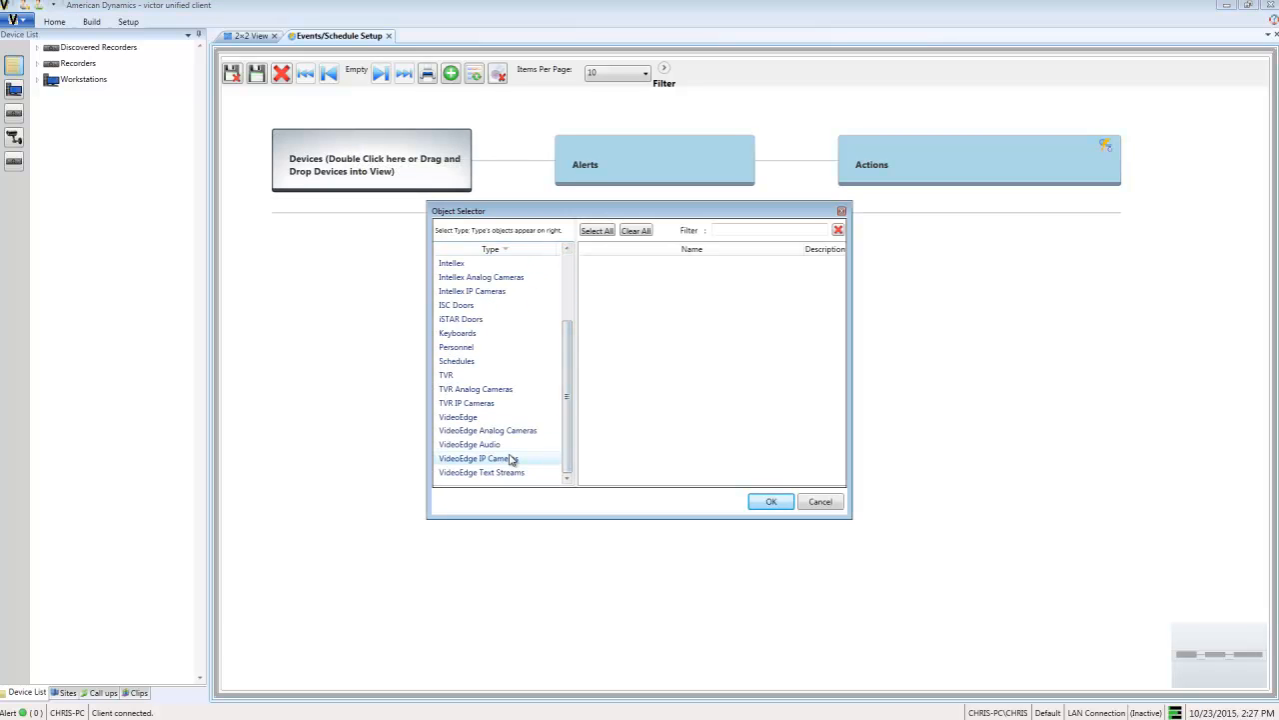
left_click(478, 458)
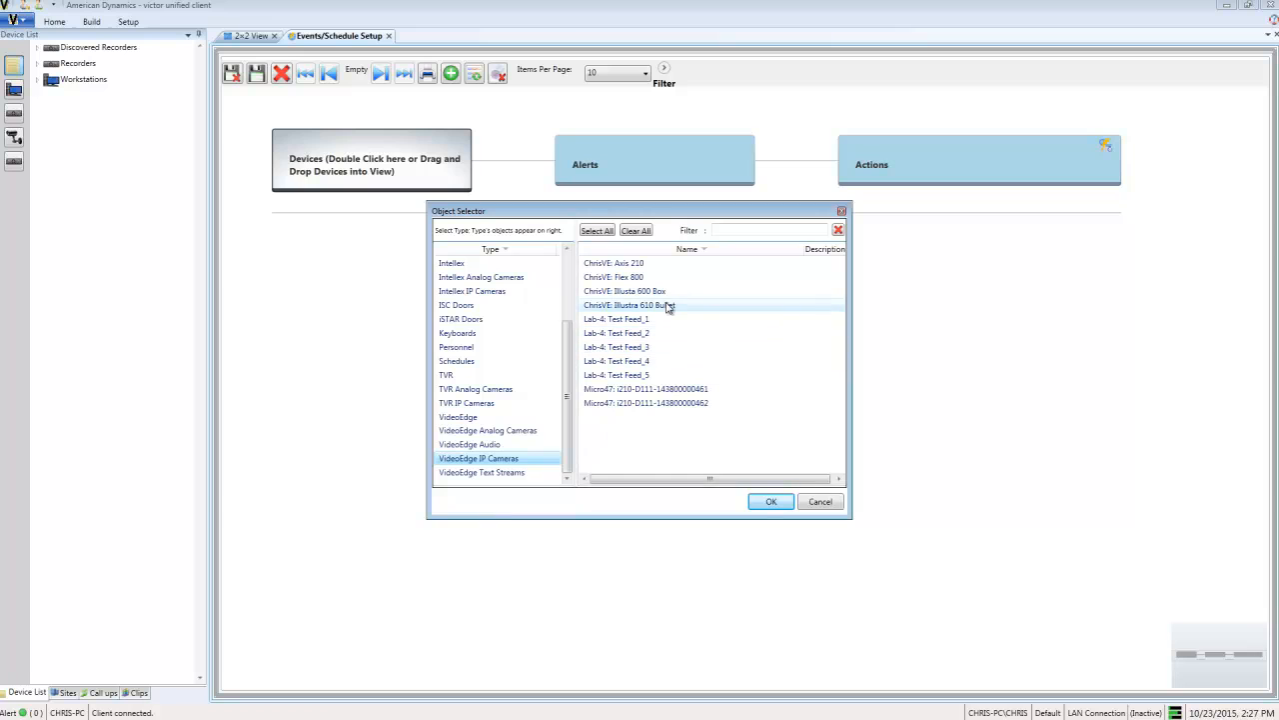
left_click(772, 500)
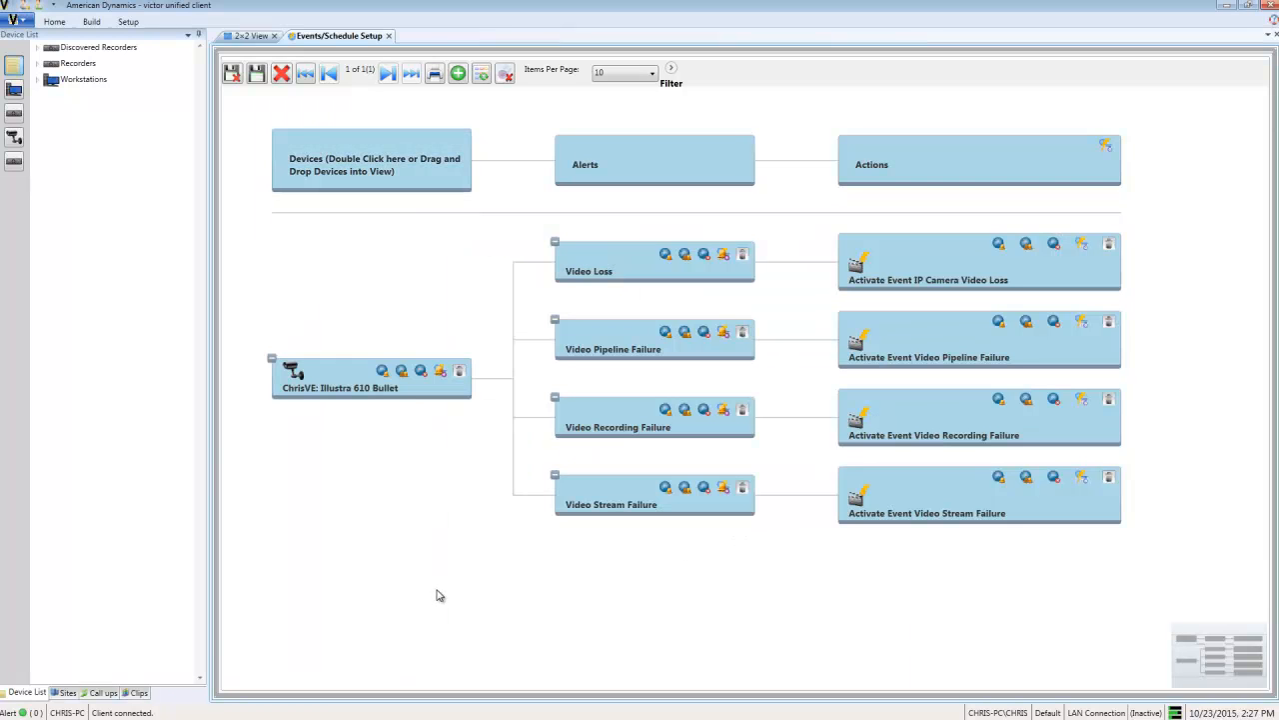
Attach the Motion Detection alert with a Change Event State action 'Activate Event Motion Area 17'
left_click(440, 370)
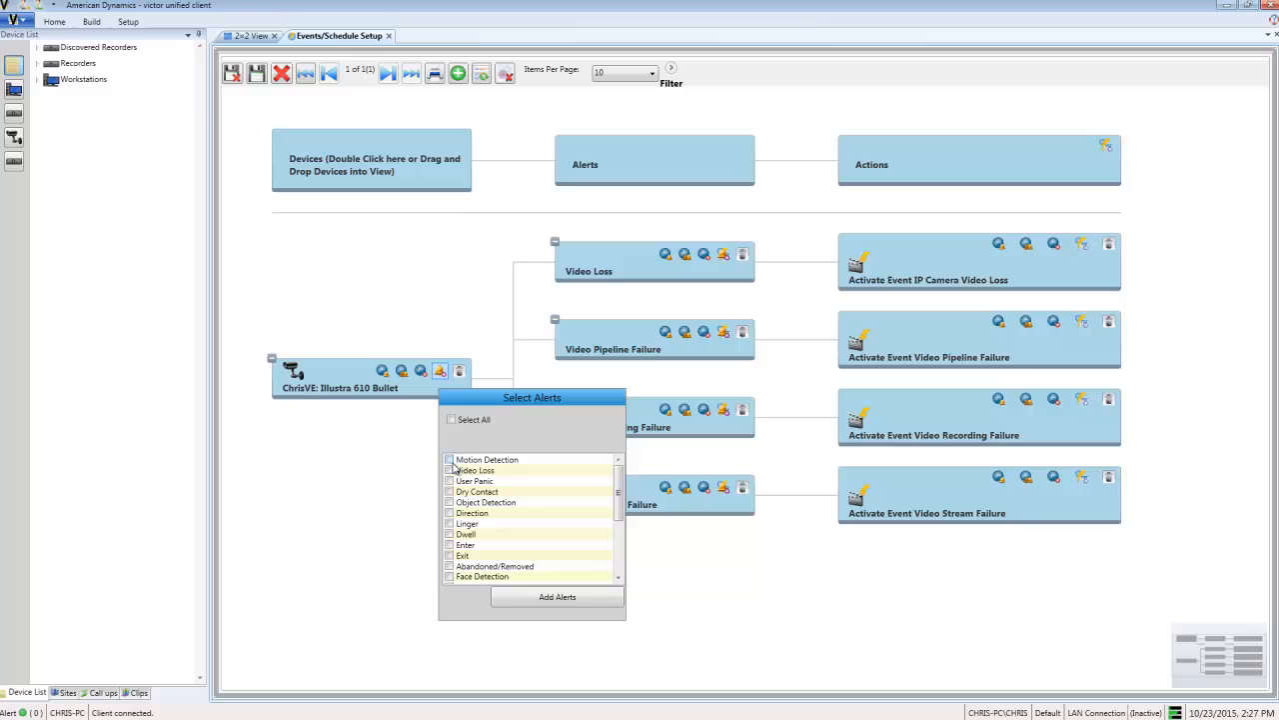
left_click(556, 596)
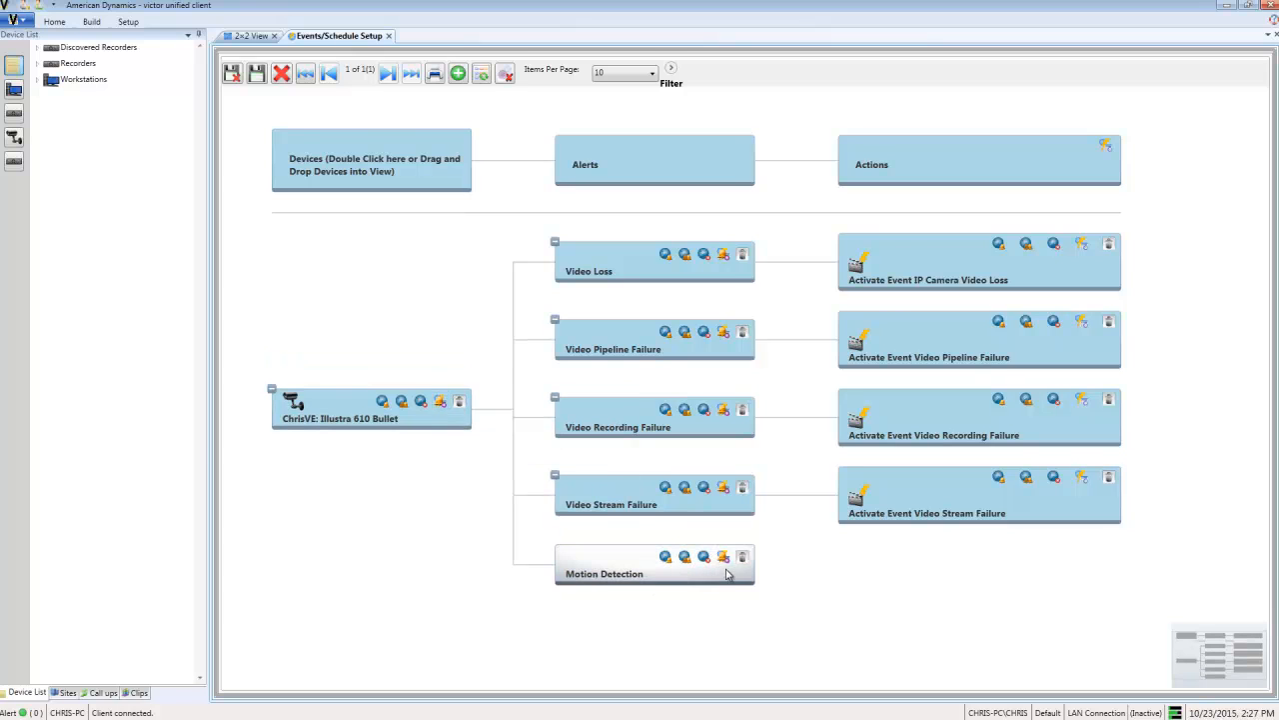
left_click(723, 556)
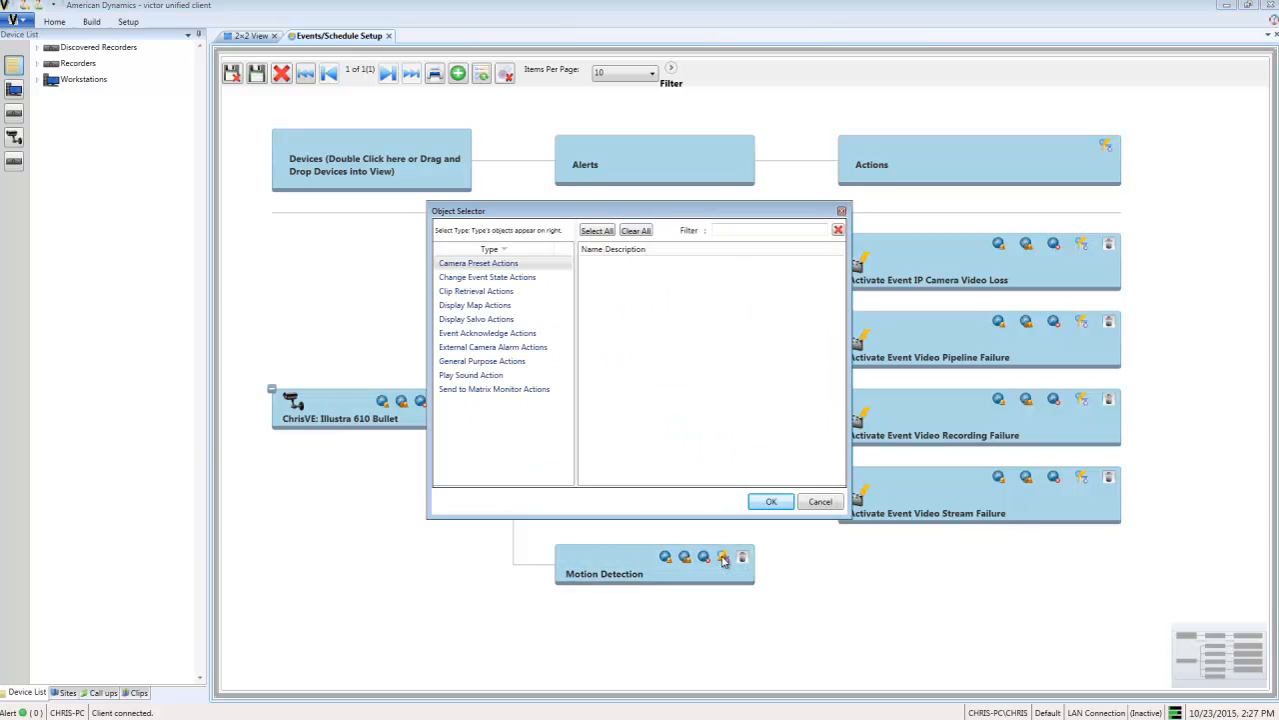
left_click(488, 275)
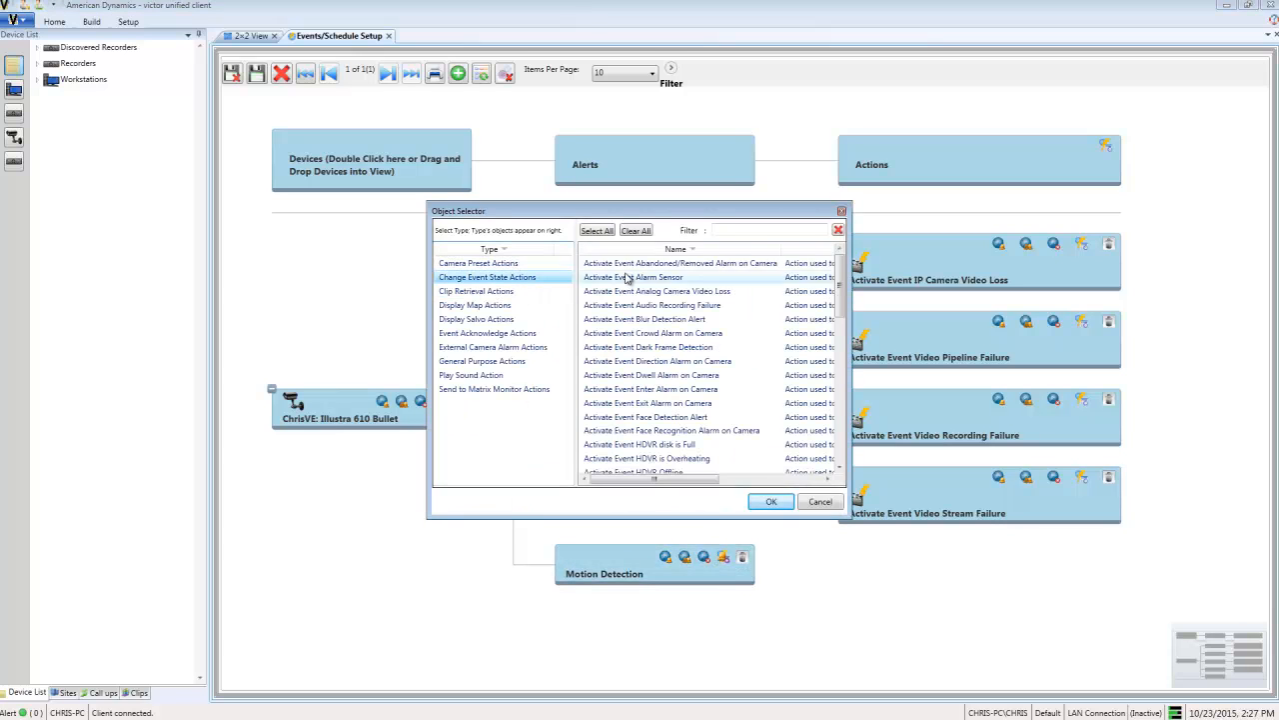
type("17")
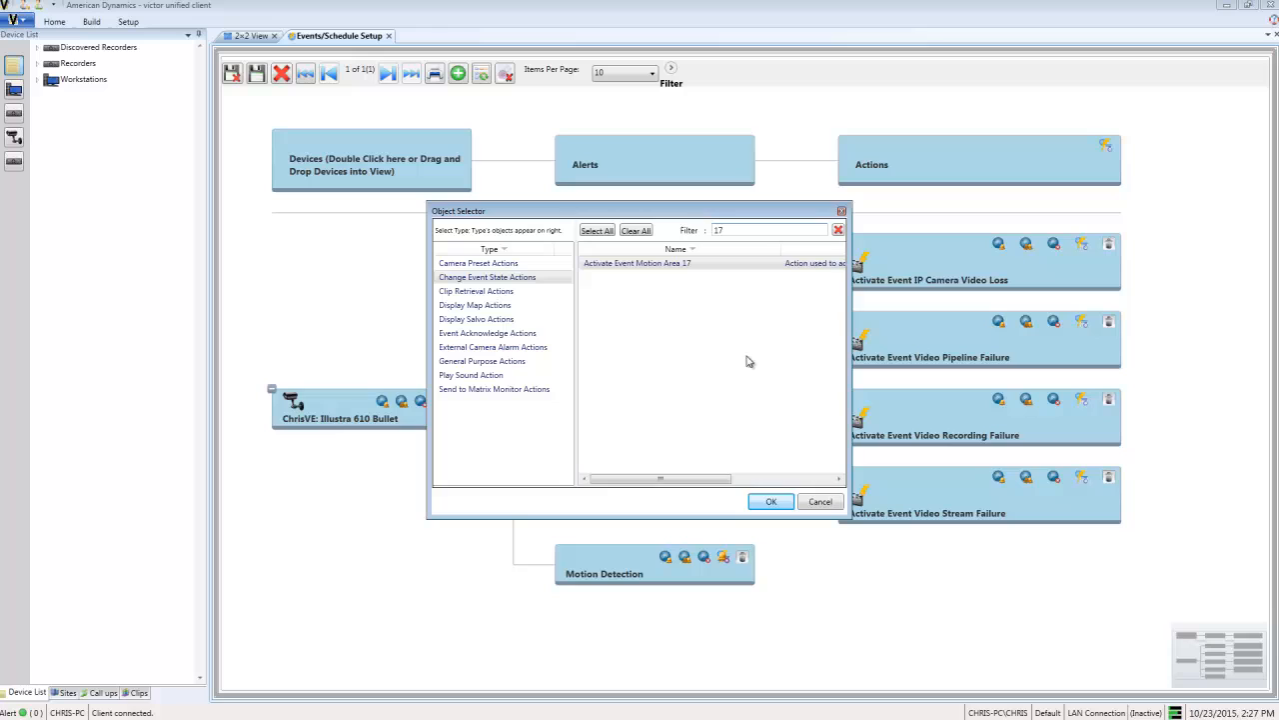
left_click(771, 500)
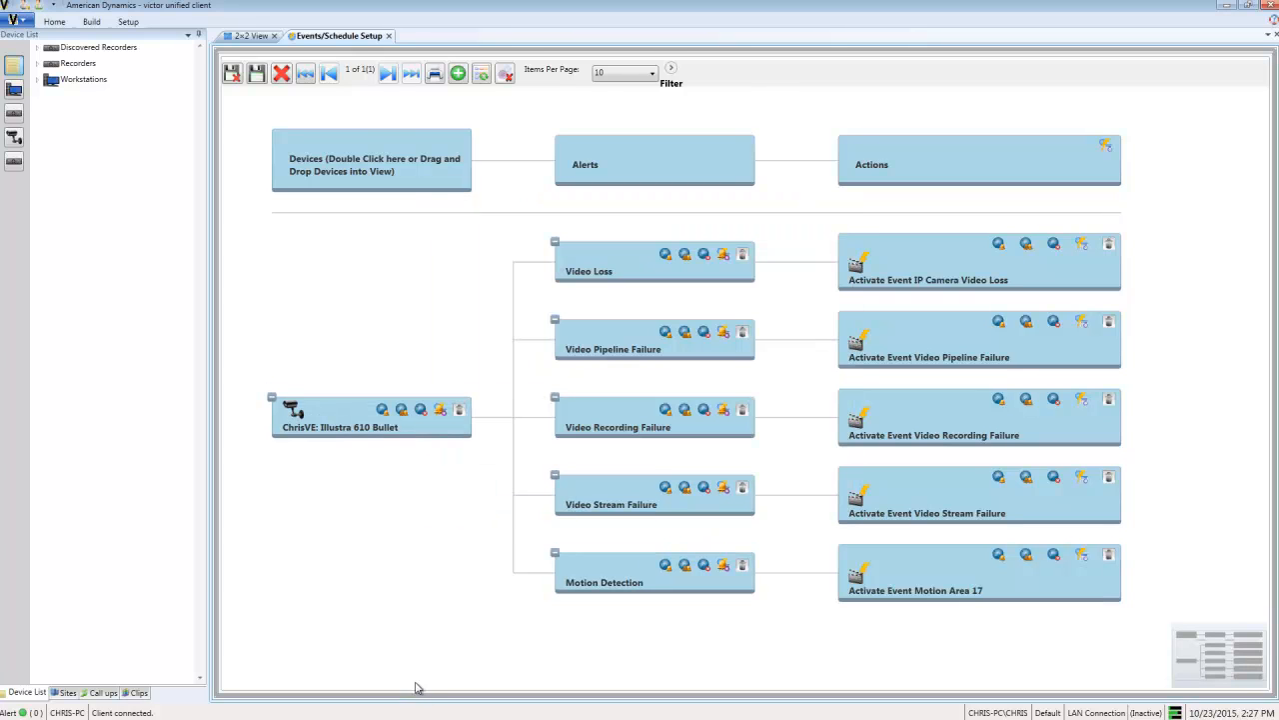
mouse_move(408, 640)
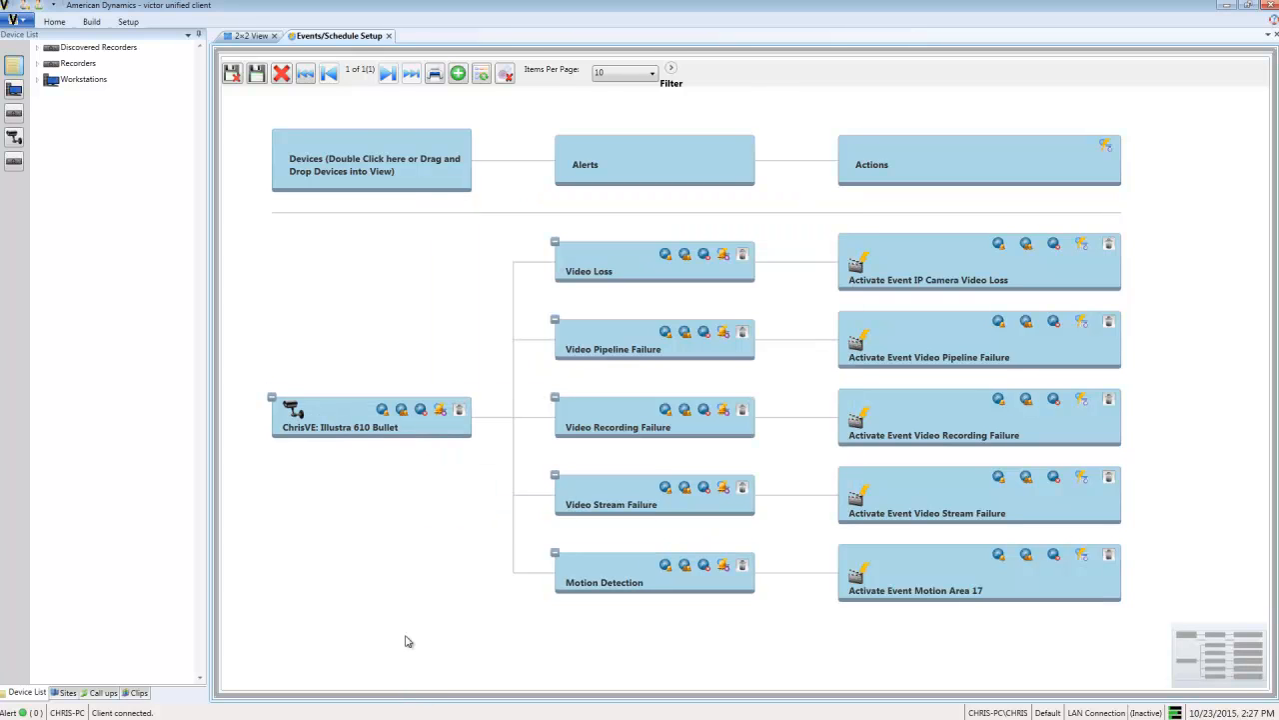
mouse_move(402, 622)
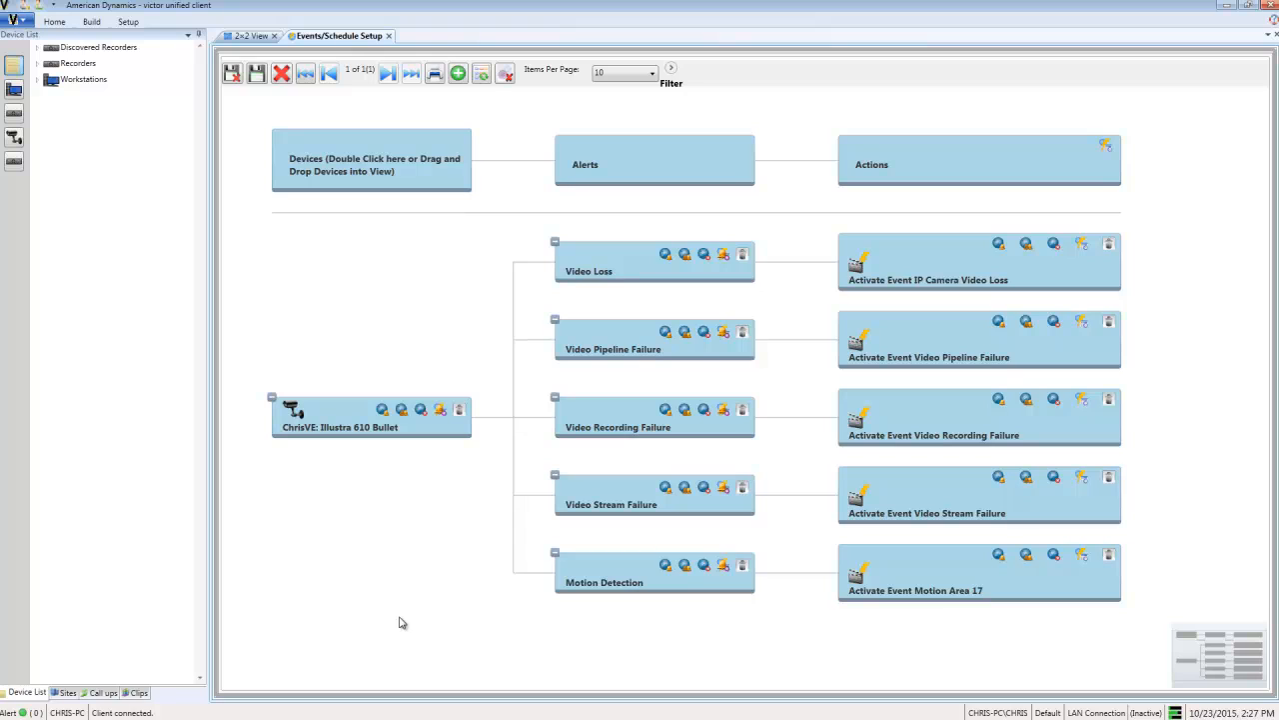
mouse_move(392, 600)
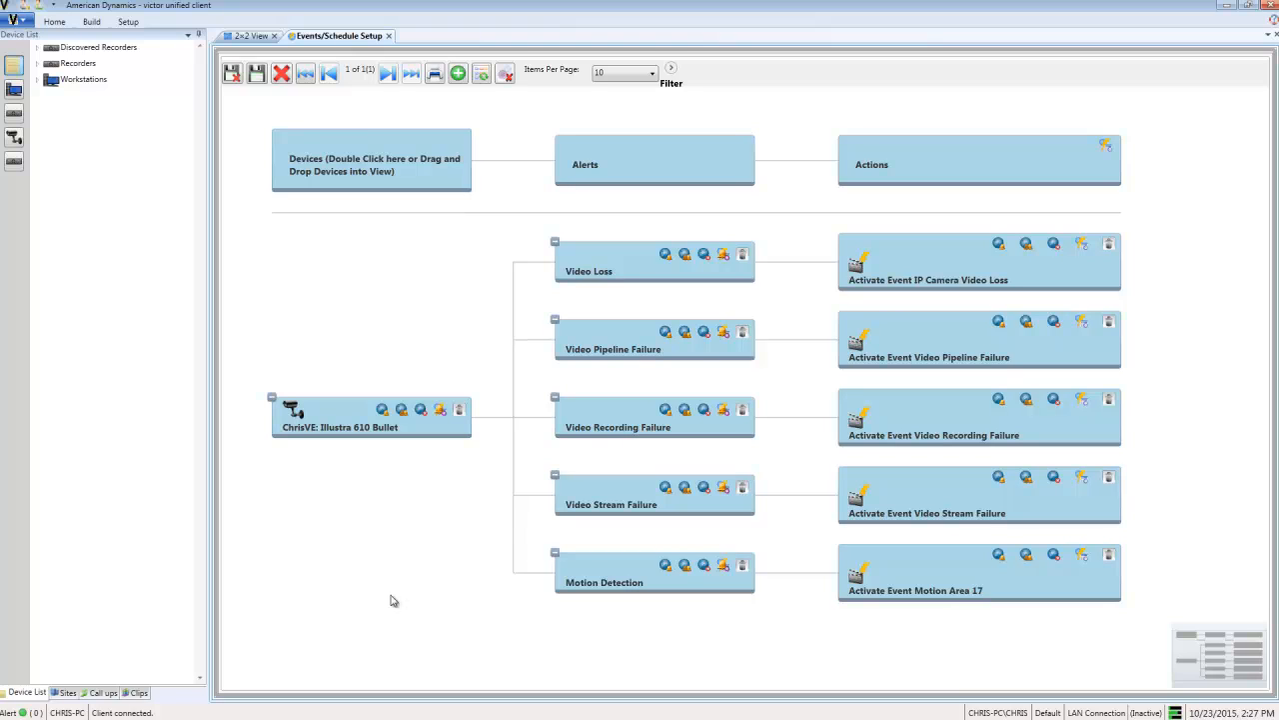
mouse_move(372, 556)
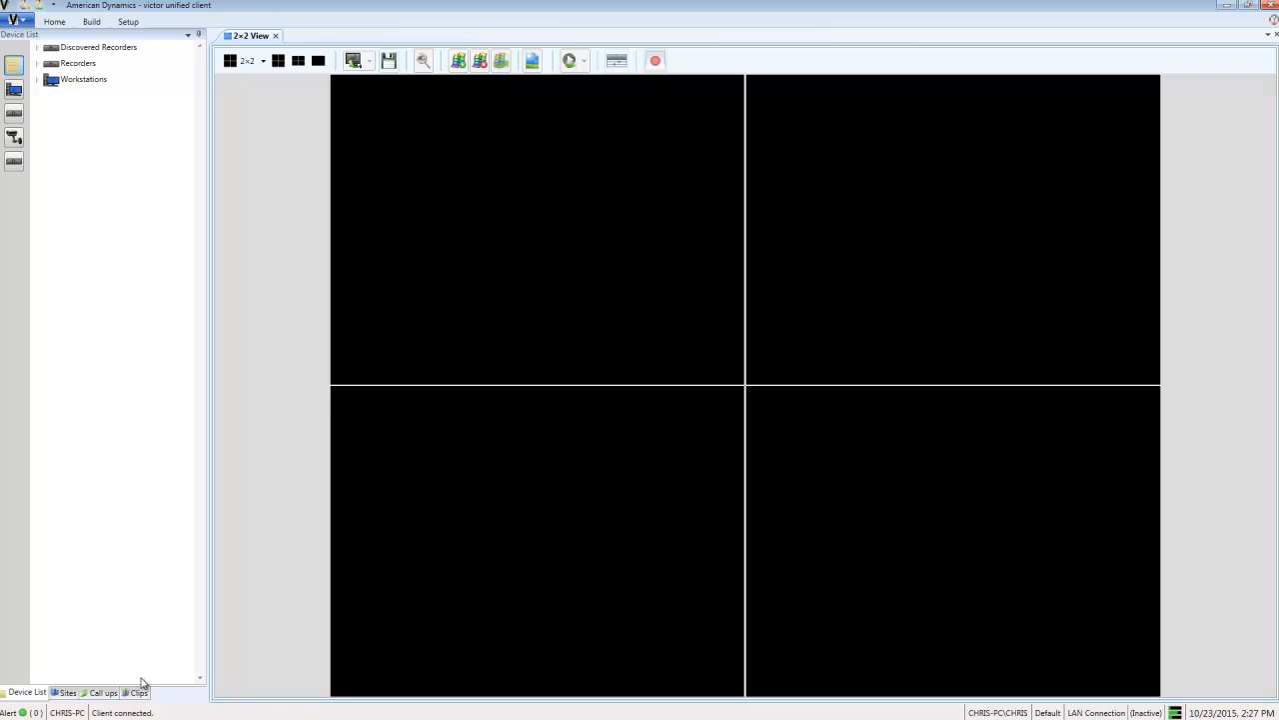
Locate the retrieved Motion Area 17 clip and play its downloaded MP4 from the Downloads folder
left_click(136, 692)
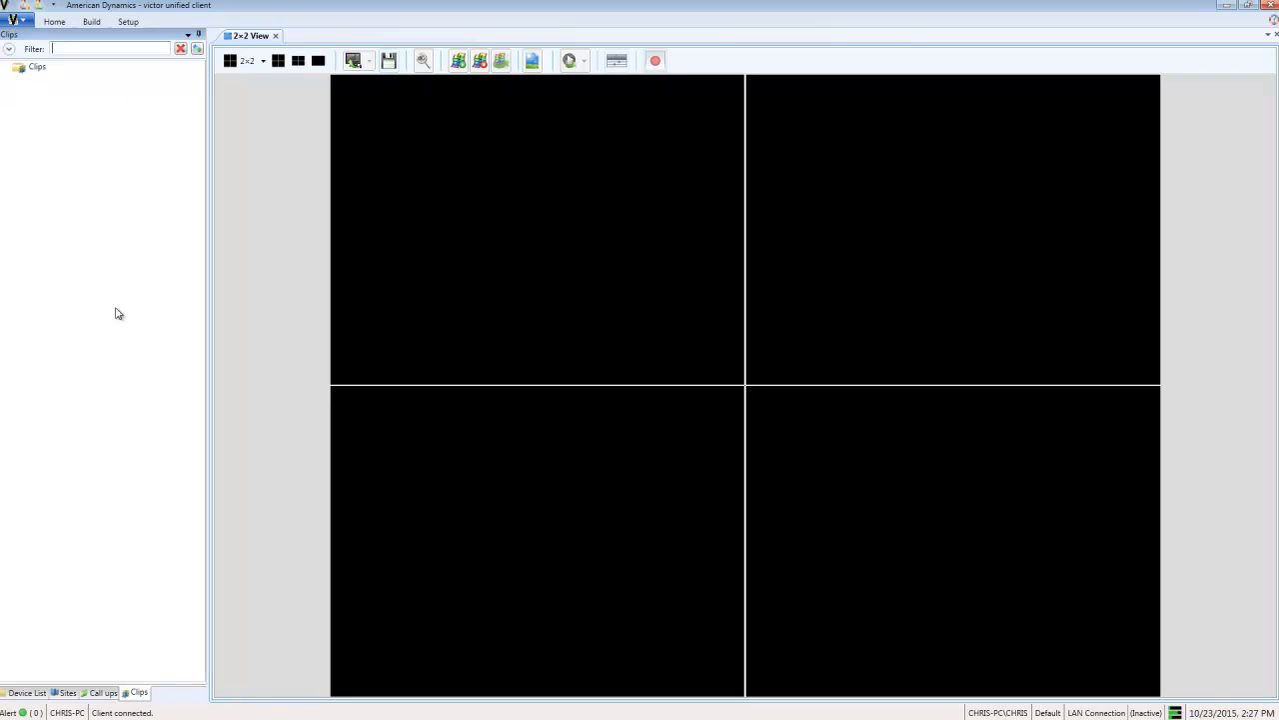
mouse_move(112, 296)
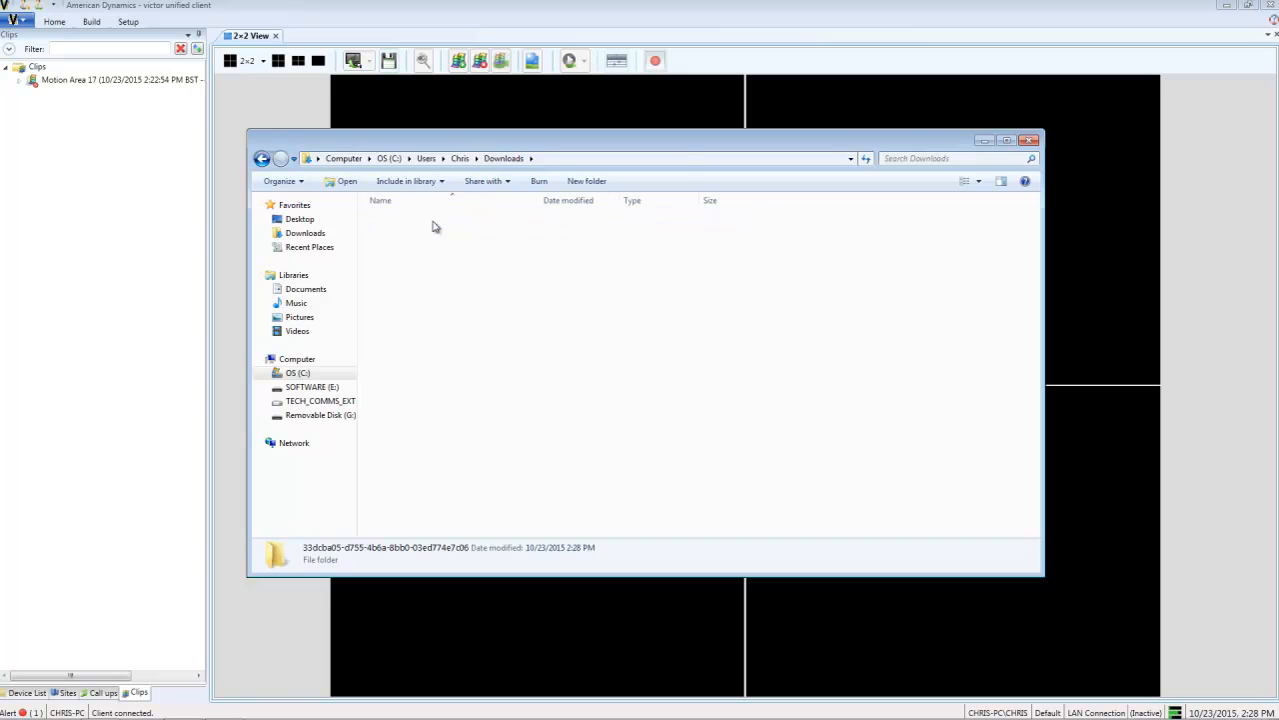
double_click(386, 547)
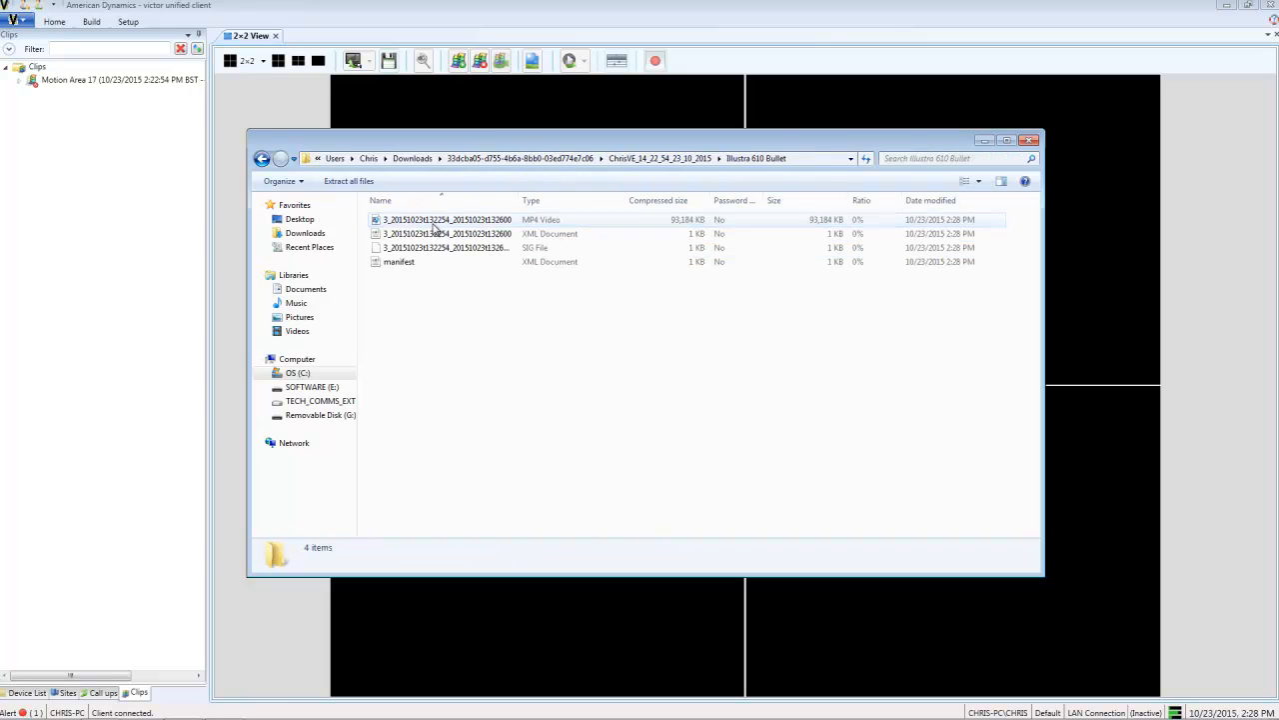
left_click(448, 218)
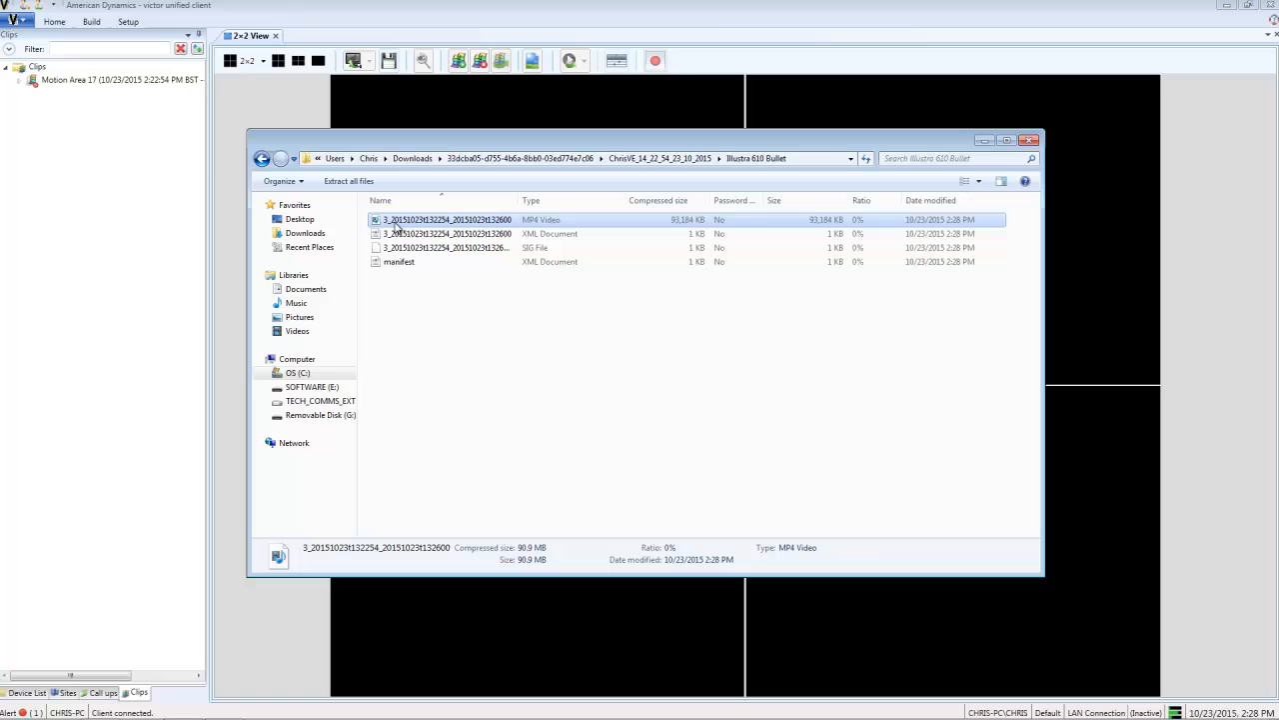
double_click(448, 218)
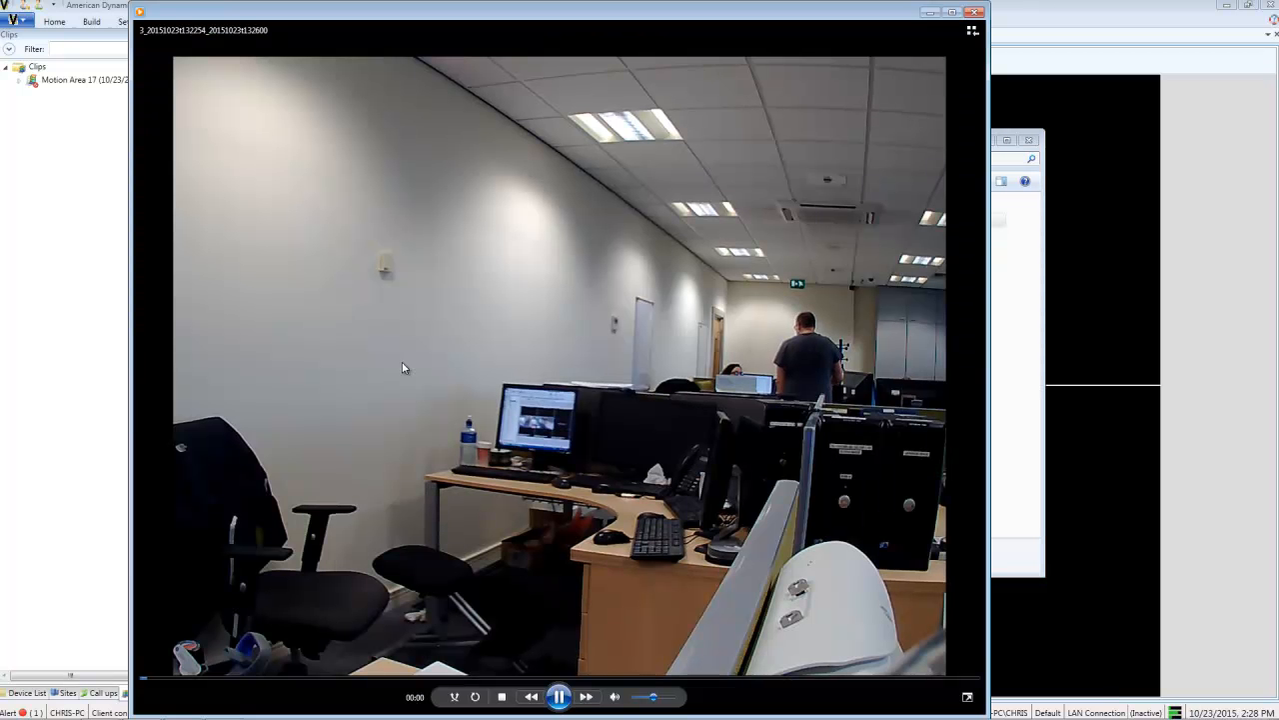